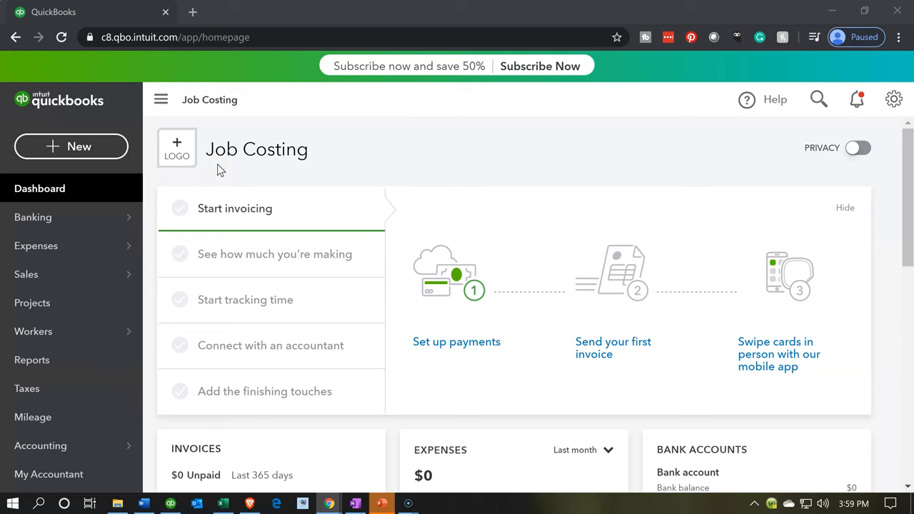
mouse_move(104, 200)
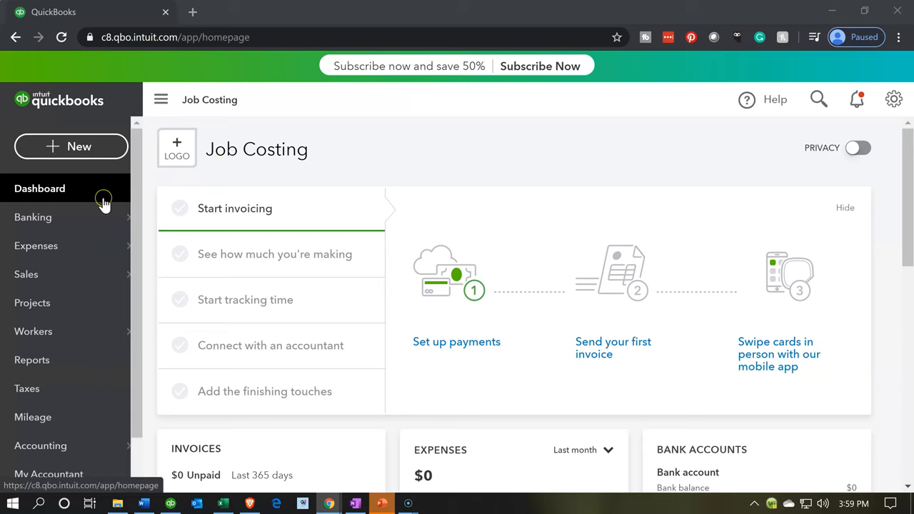
mouse_move(104, 203)
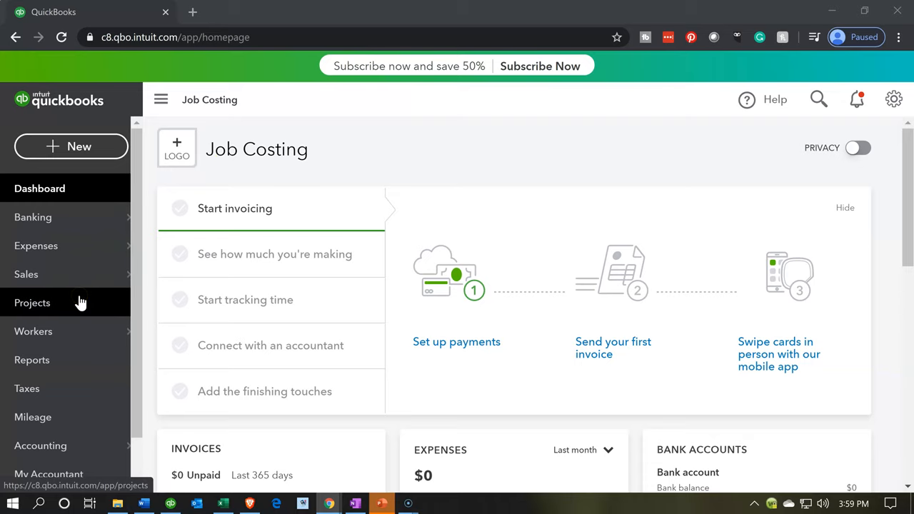
Open Projects from the left navigation bar to show its introductory overview
click(32, 303)
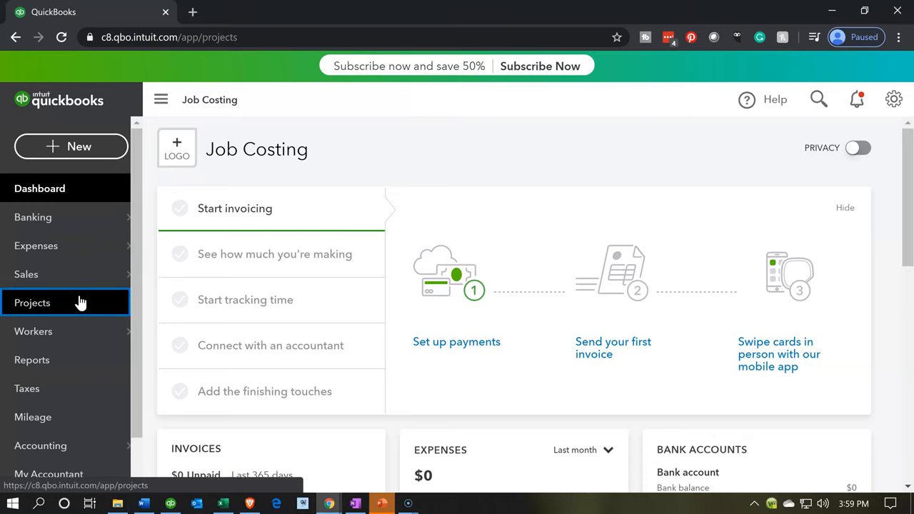
click(32, 303)
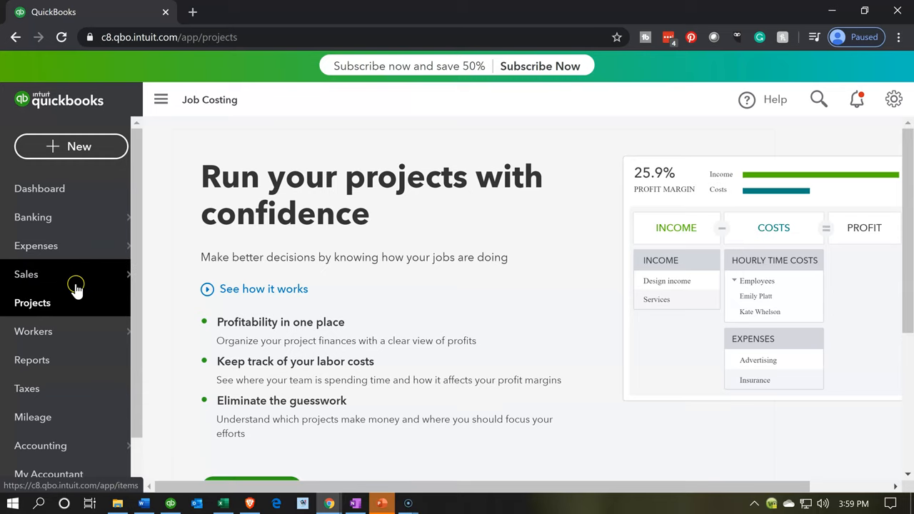
Open Sales' Products and Services, then the Customers list showing Customer 1 at $0.00
click(27, 274)
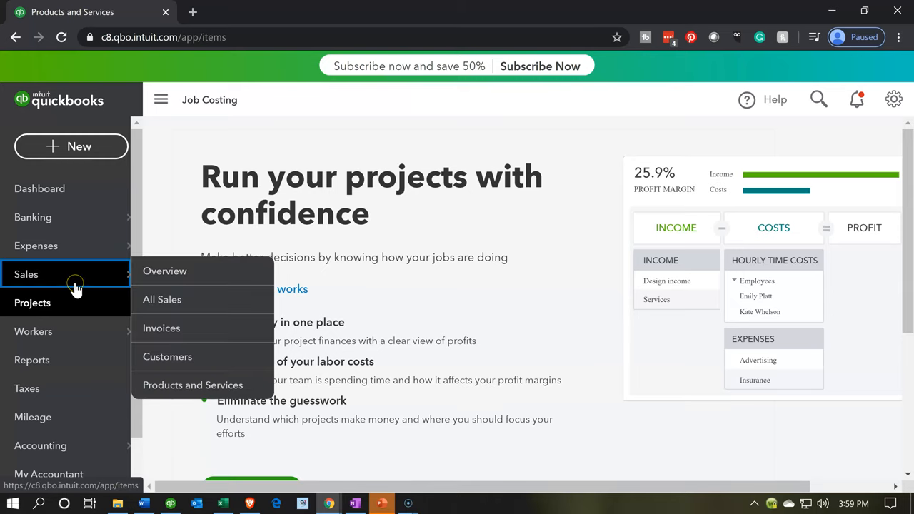
click(193, 385)
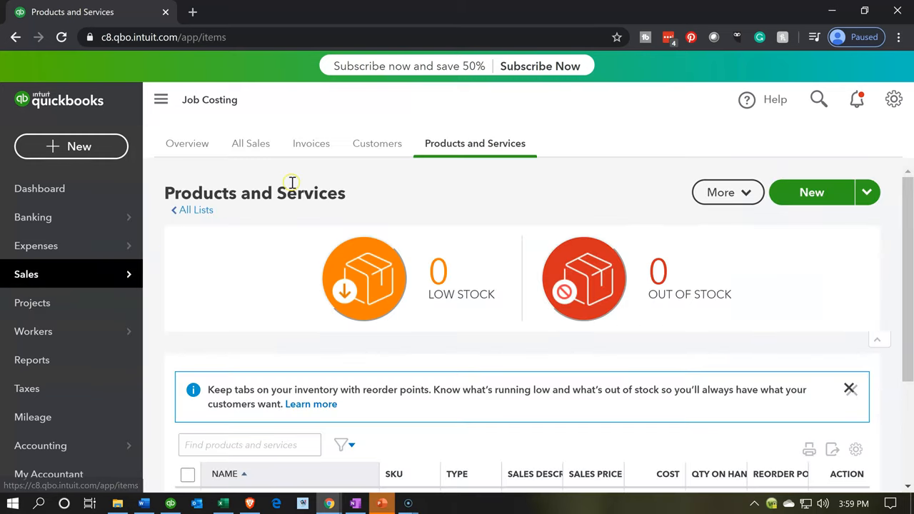
click(377, 143)
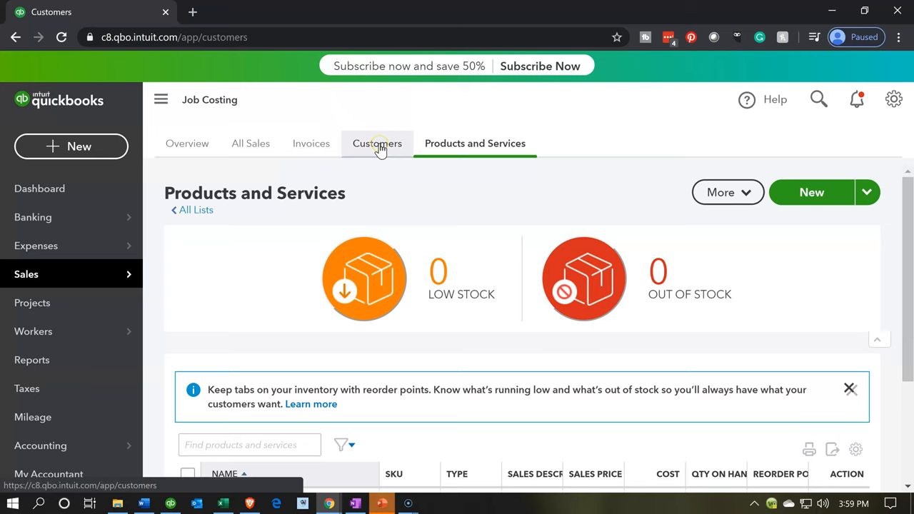
click(376, 143)
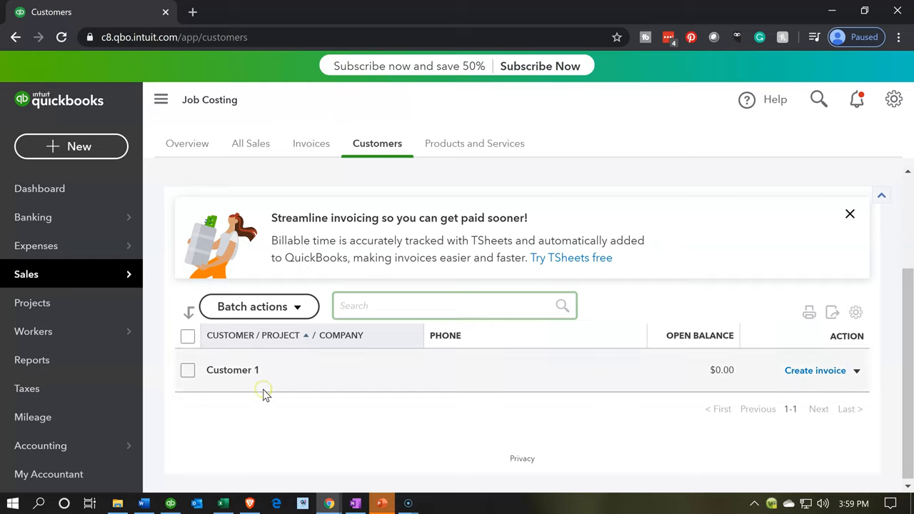
mouse_move(266, 394)
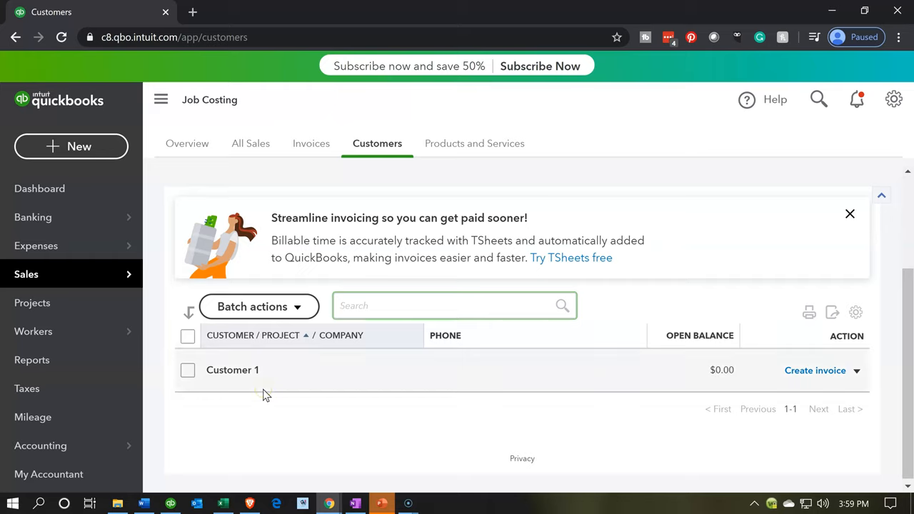
click(454, 306)
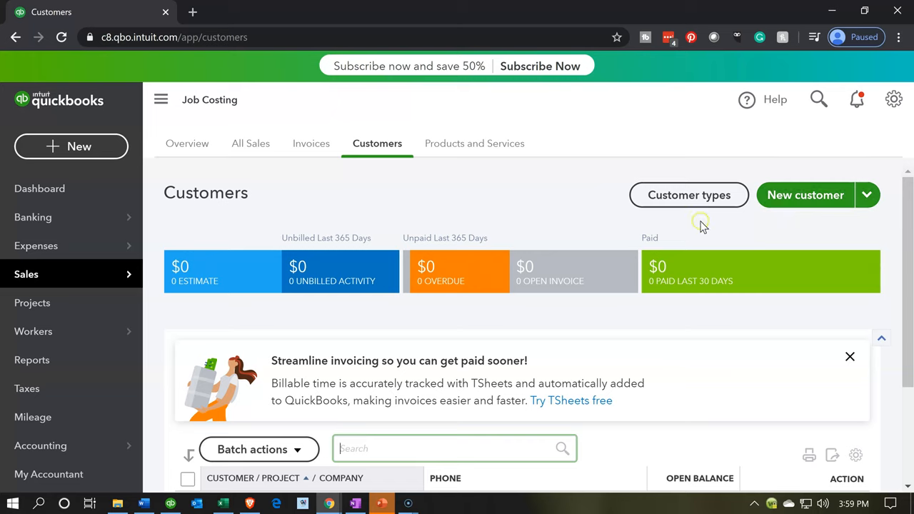
mouse_move(32, 302)
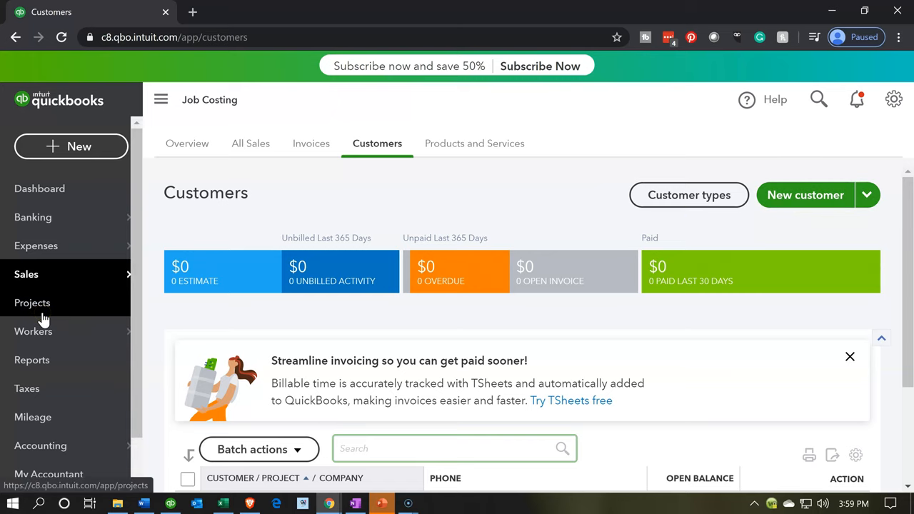
Return to the Projects page and start a new project
click(32, 302)
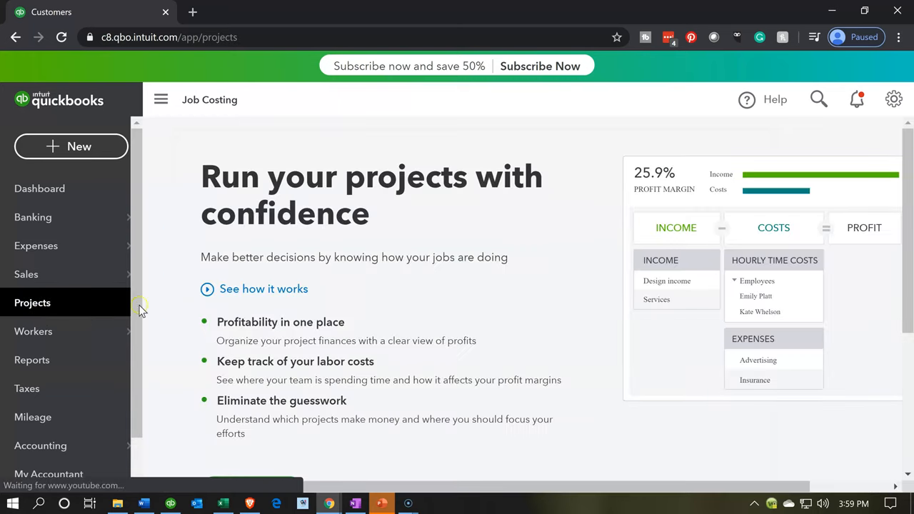
scroll(down, 3)
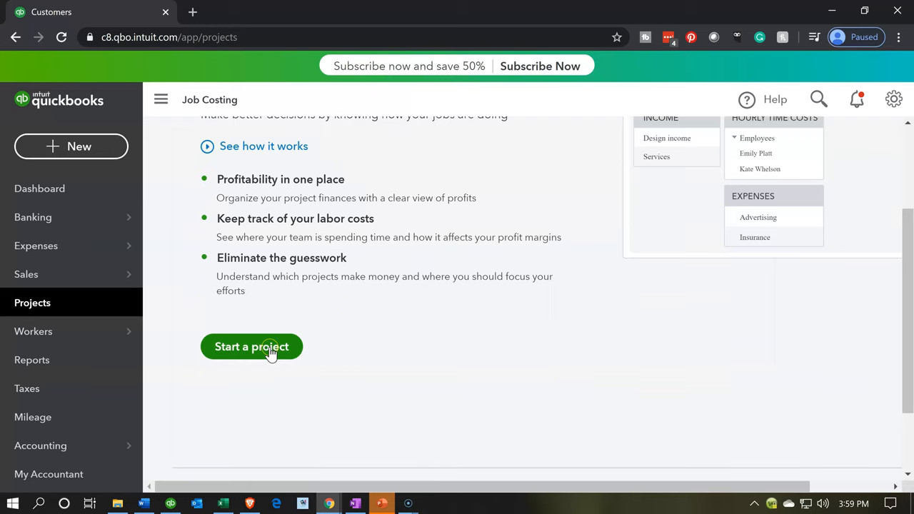
click(251, 347)
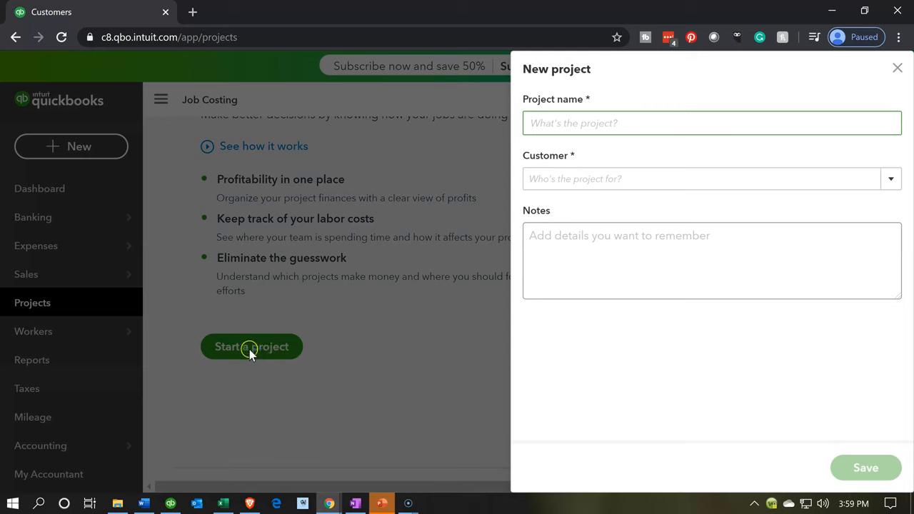
mouse_move(506, 199)
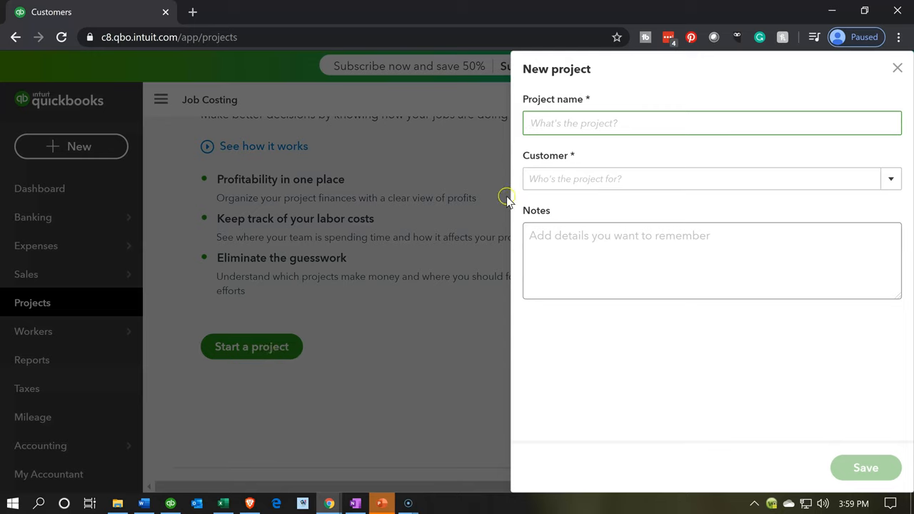
mouse_move(548, 165)
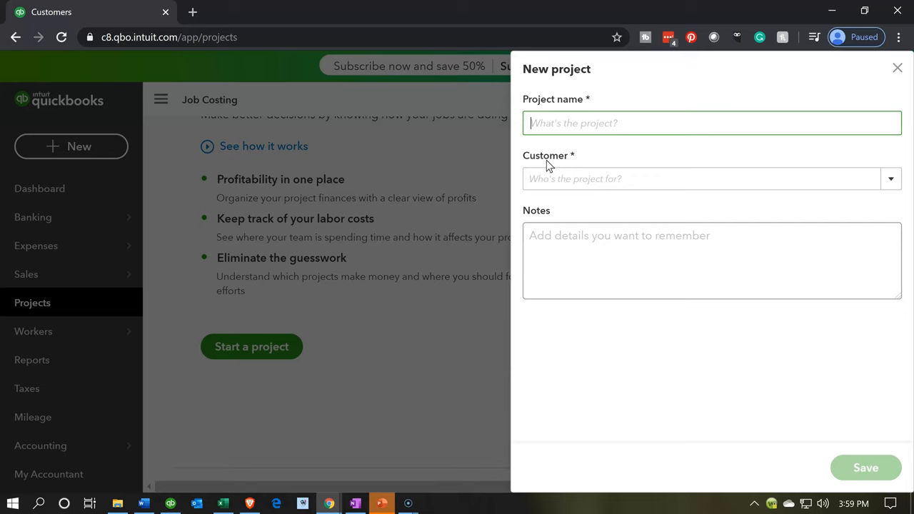
Name the project 14 and assign it to Customer 1
text(14)
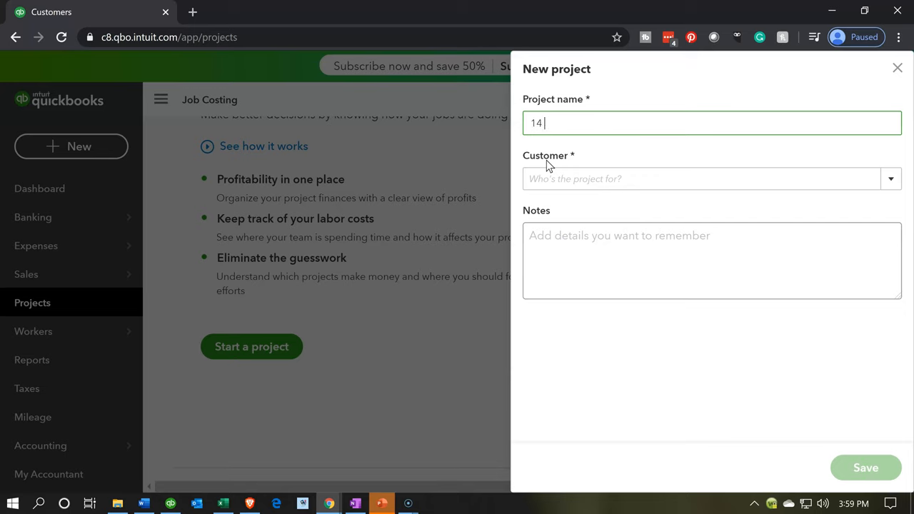
click(703, 178)
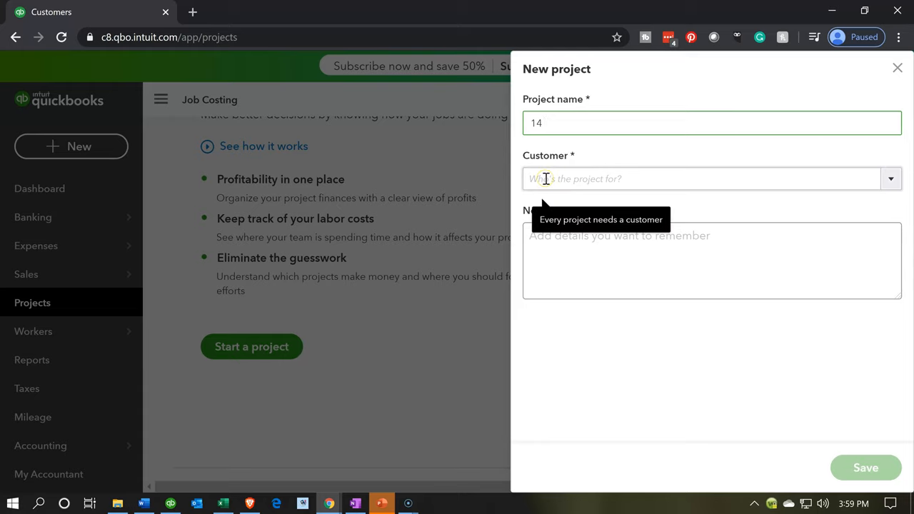
click(710, 178)
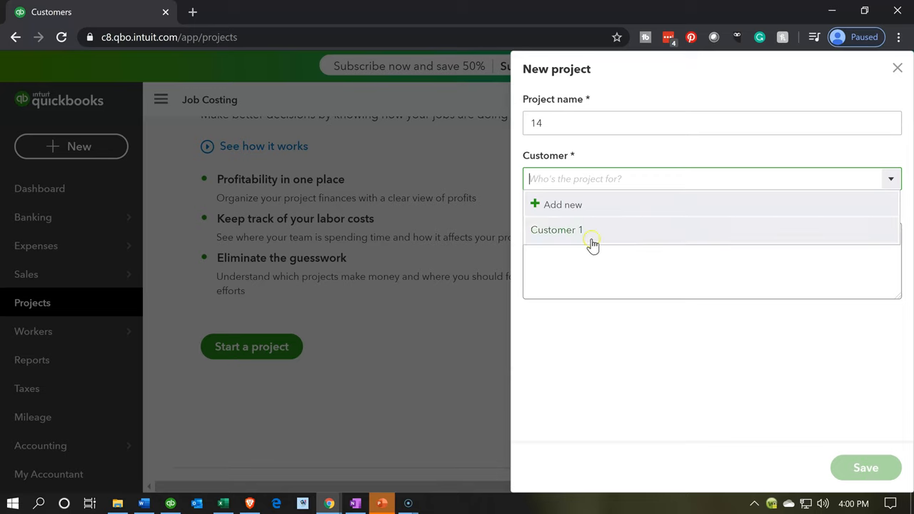
click(555, 229)
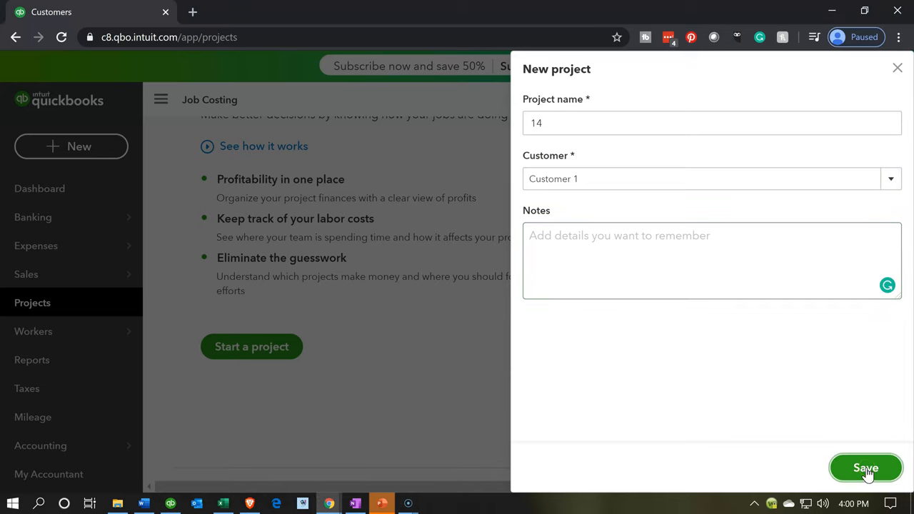
Save project 14 and step through the five-tip project tour until Done
click(865, 467)
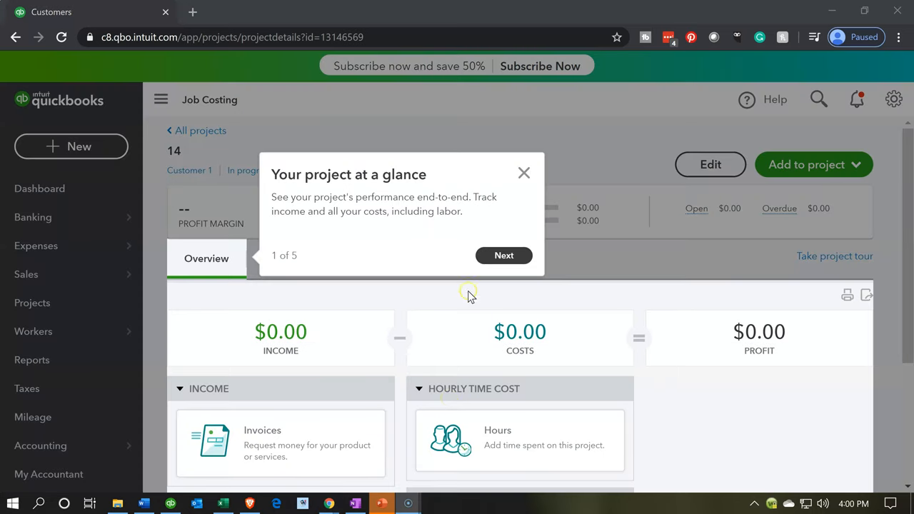
mouse_move(503, 256)
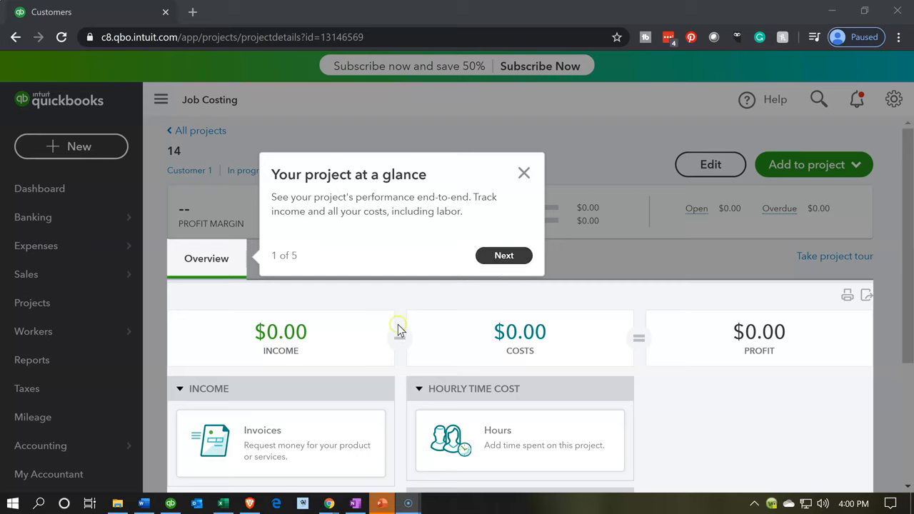
mouse_move(597, 351)
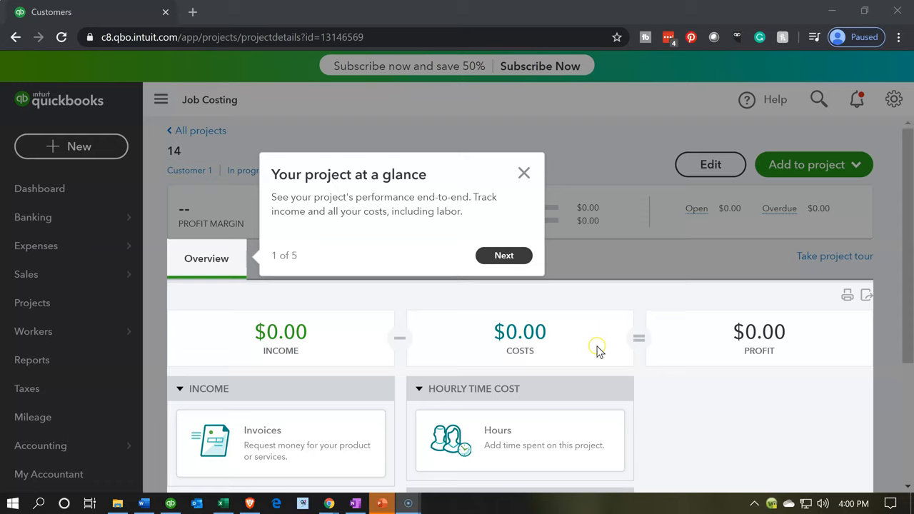
mouse_move(534, 273)
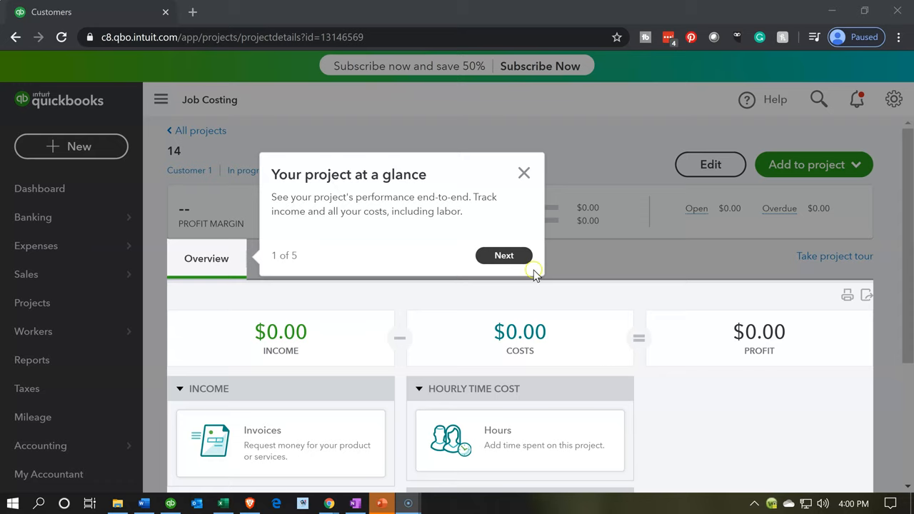
click(503, 255)
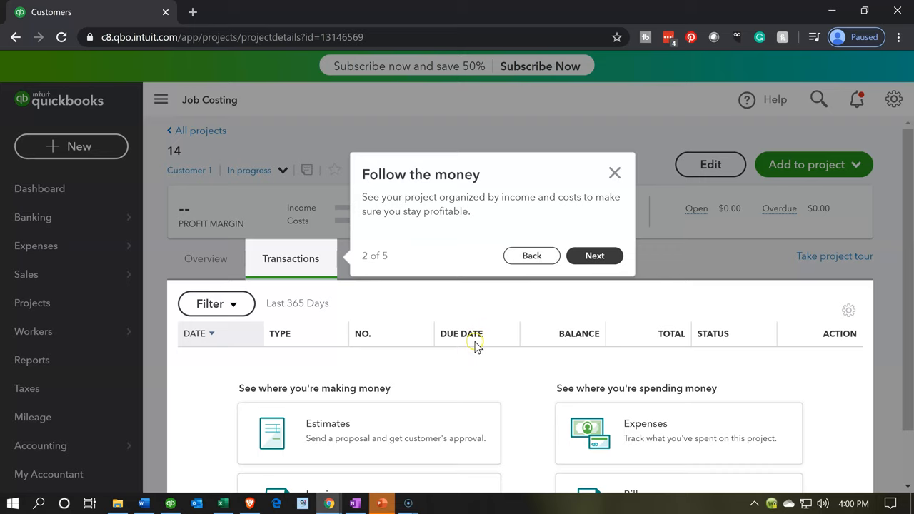
click(594, 255)
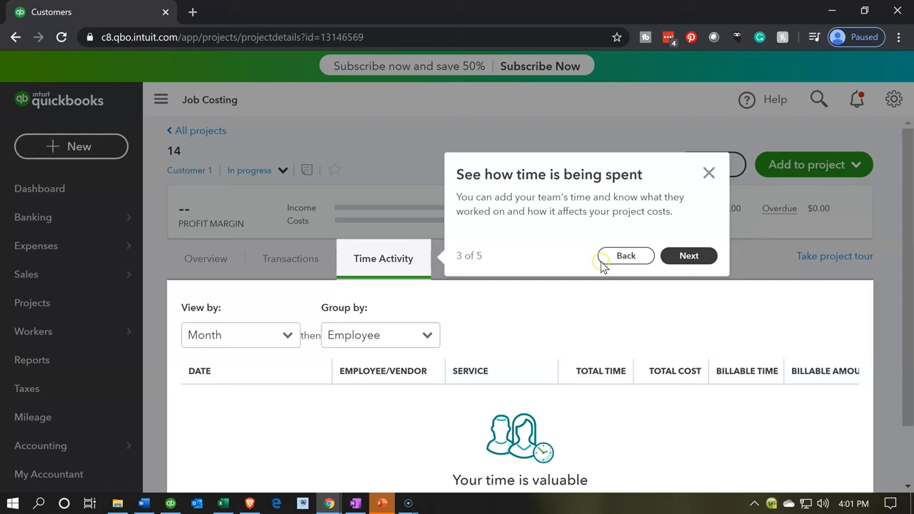
click(688, 255)
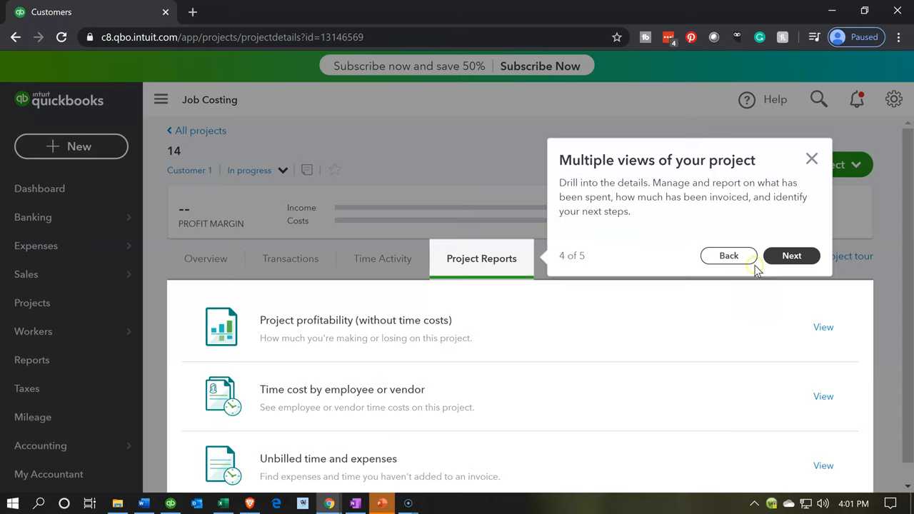
click(791, 255)
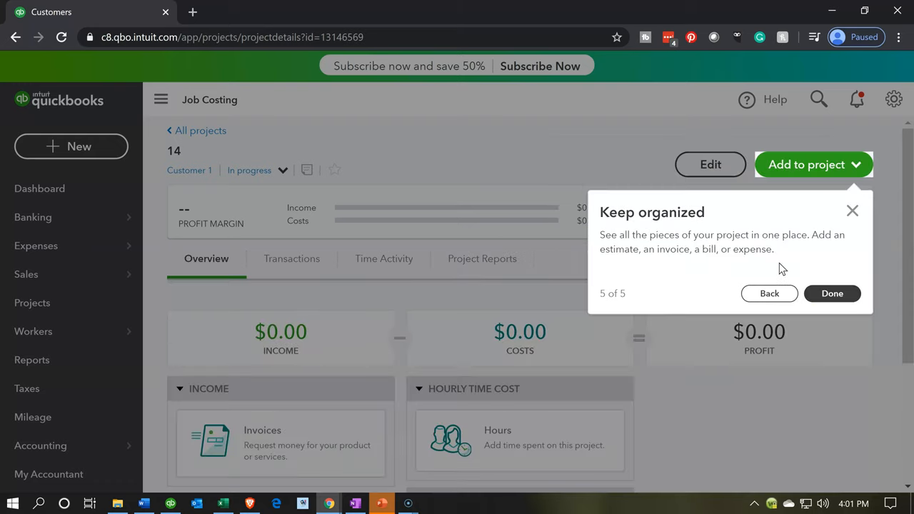
mouse_move(700, 317)
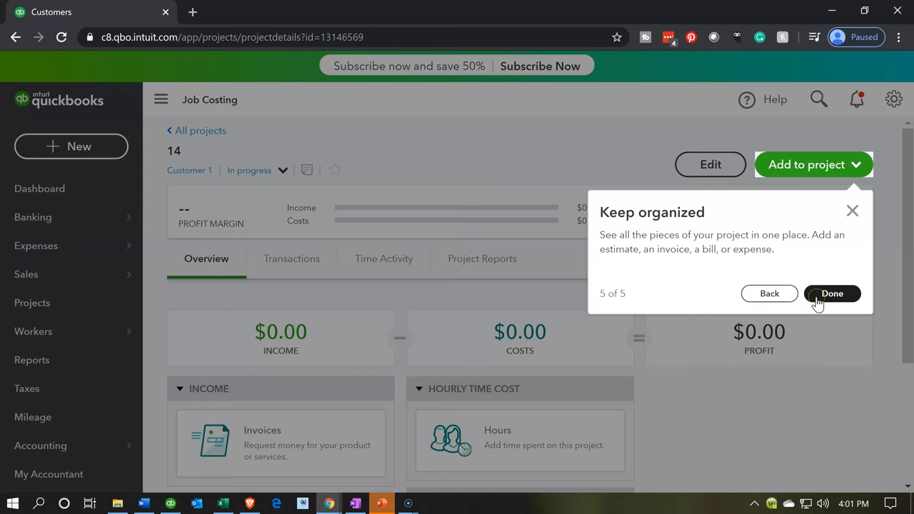
click(831, 293)
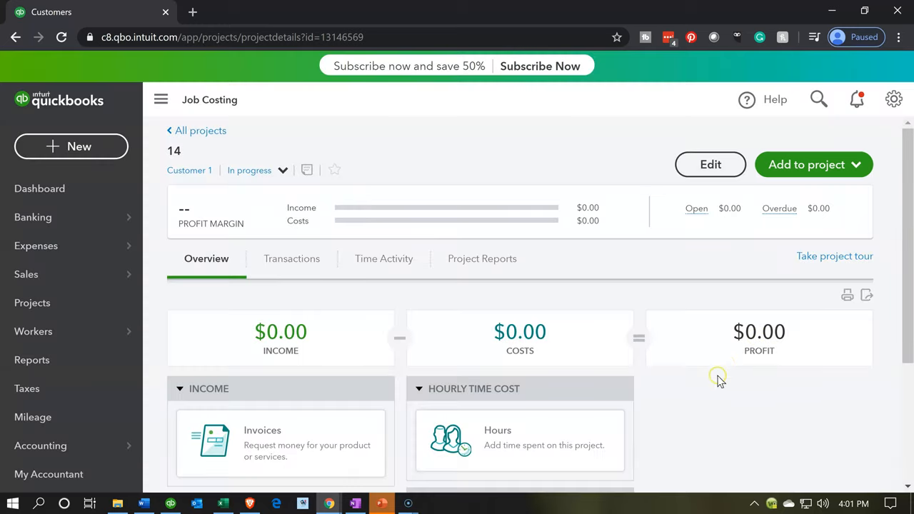
Scroll project 14's overview, then switch to the Excel job cost workbook
scroll(down, 3)
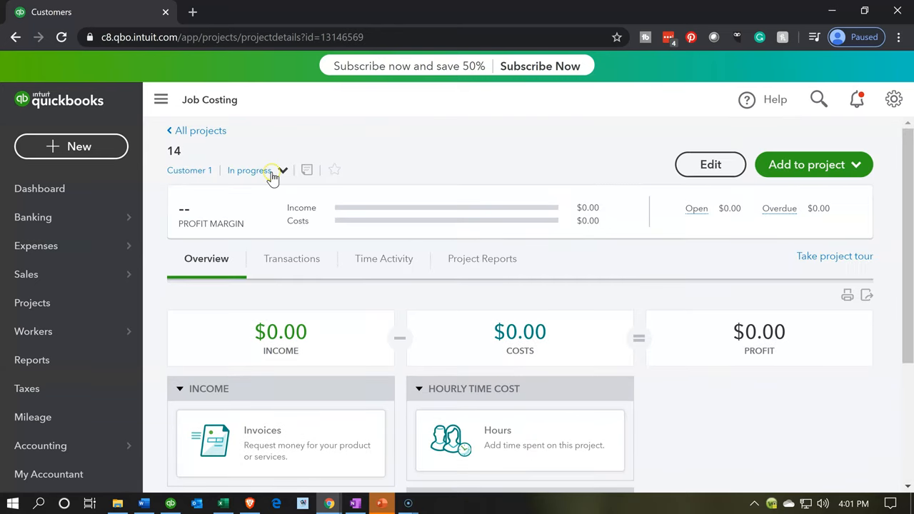
click(255, 170)
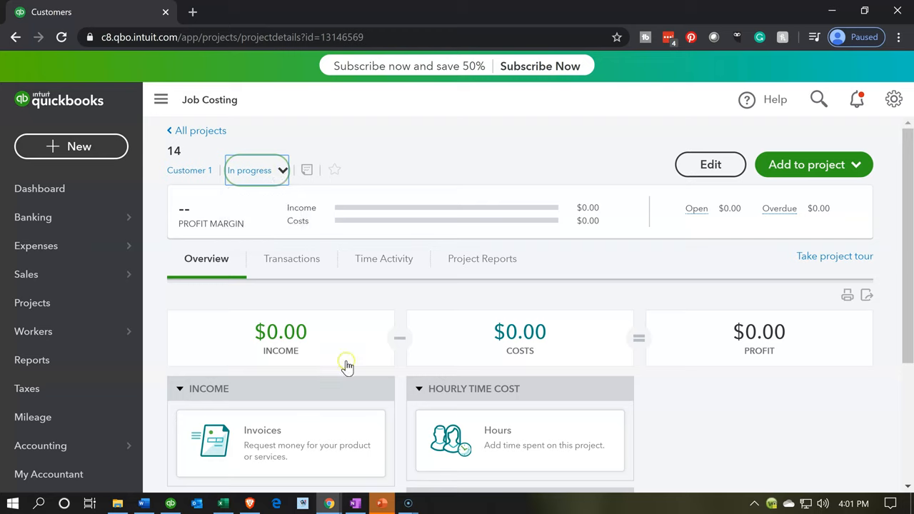
click(223, 503)
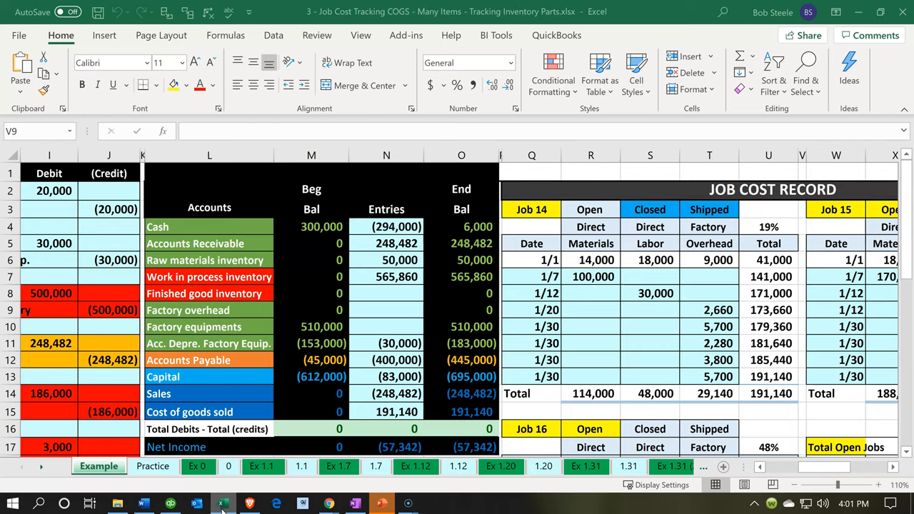
Scroll the Example sheet right to view the Job 14 and Job 15 cost records
click(387, 310)
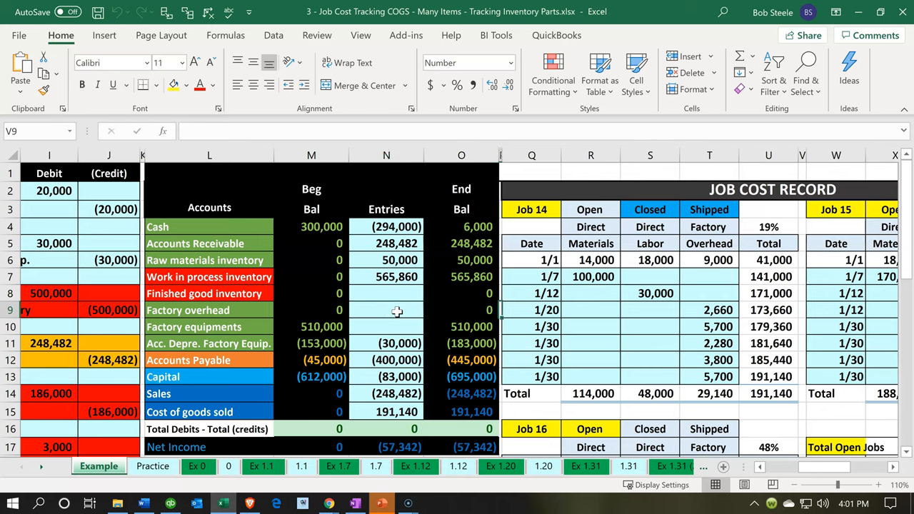
click(686, 309)
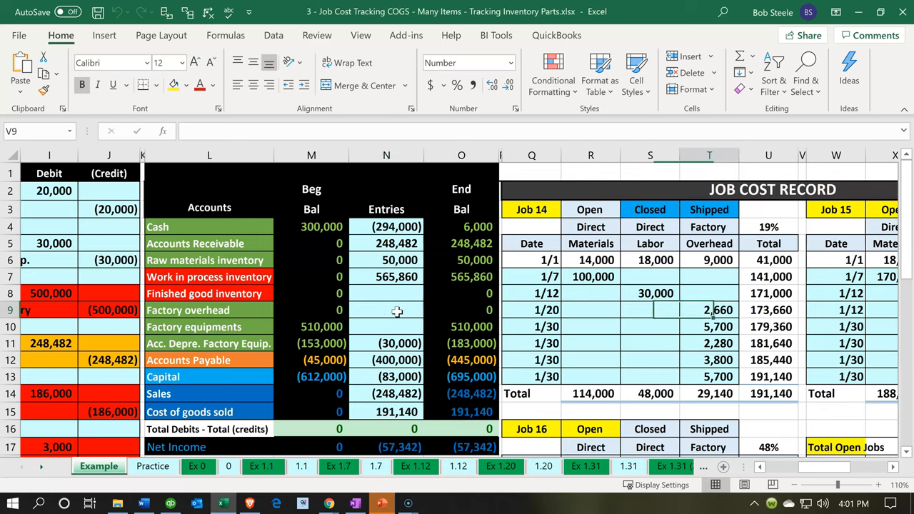
scroll(right, 3)
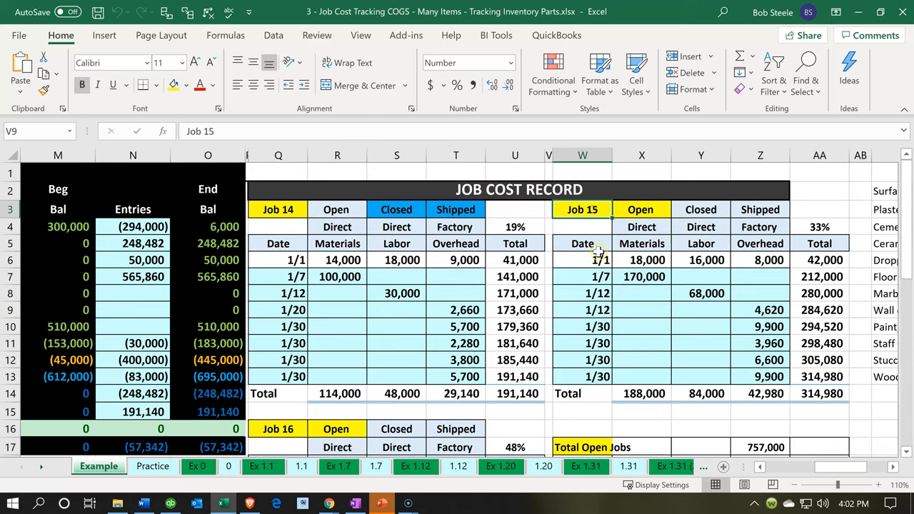
mouse_move(495, 291)
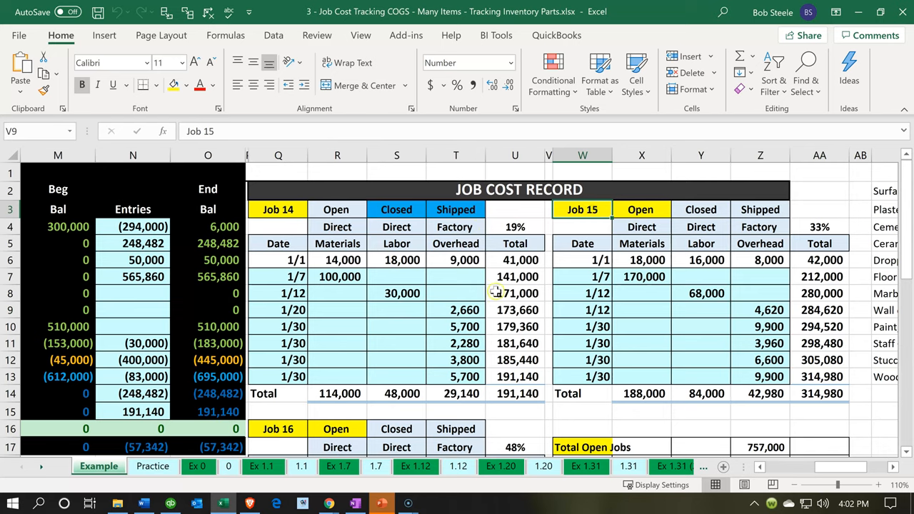
mouse_move(357, 341)
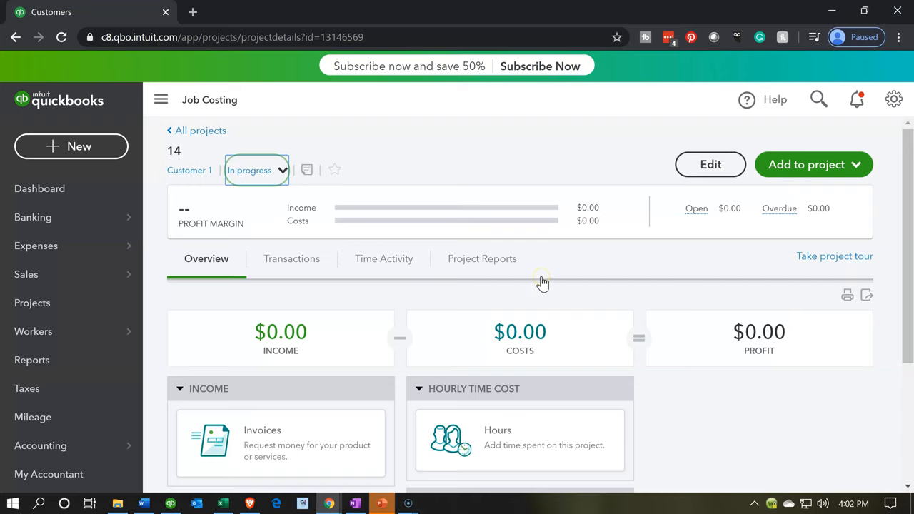
mouse_move(543, 282)
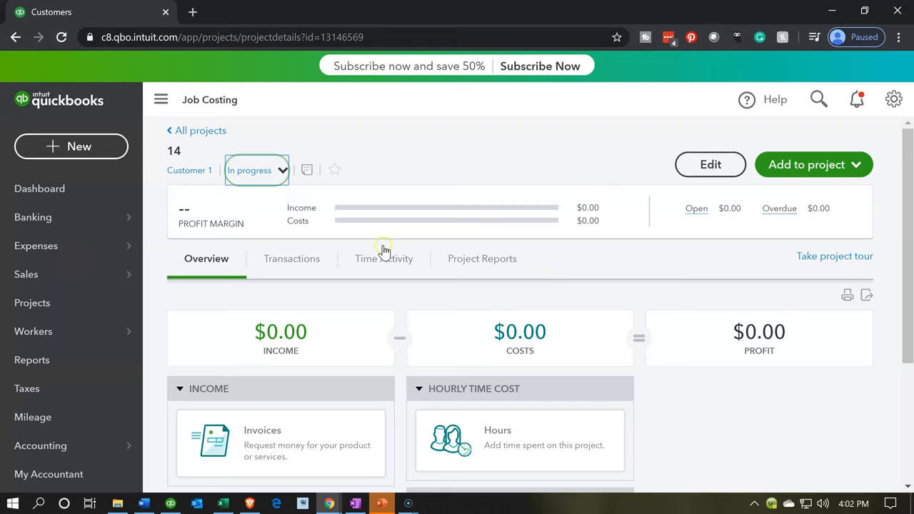
mouse_move(339, 237)
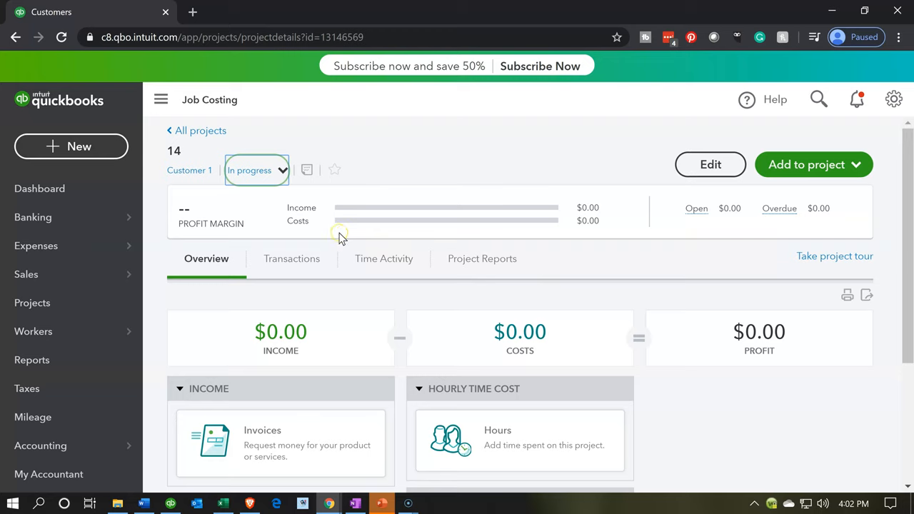
mouse_move(607, 203)
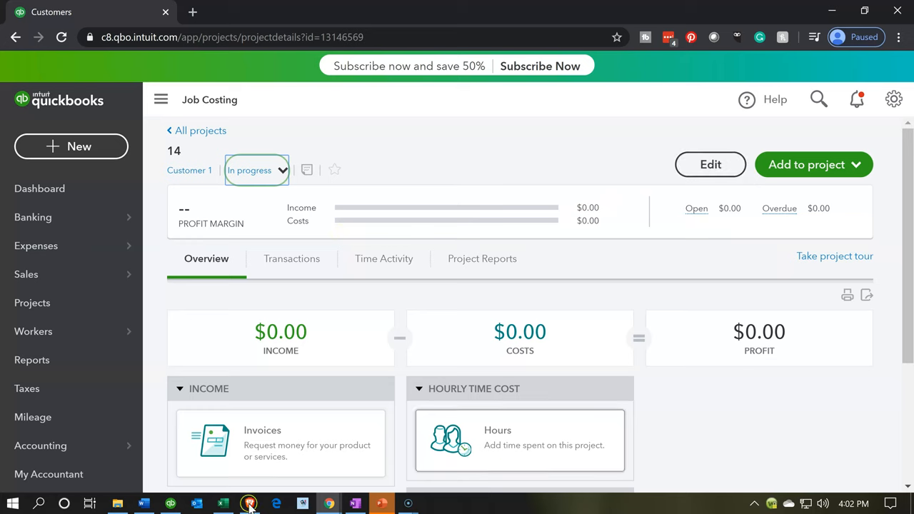
click(224, 503)
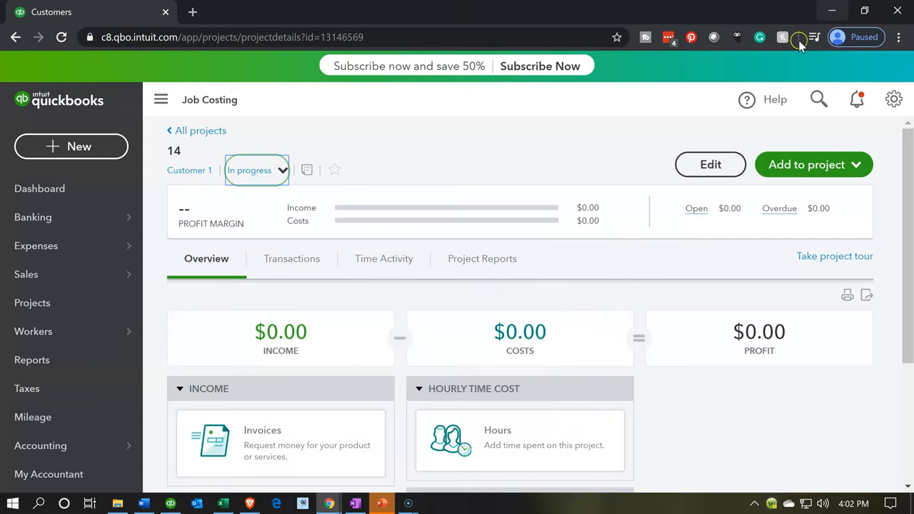
mouse_move(802, 174)
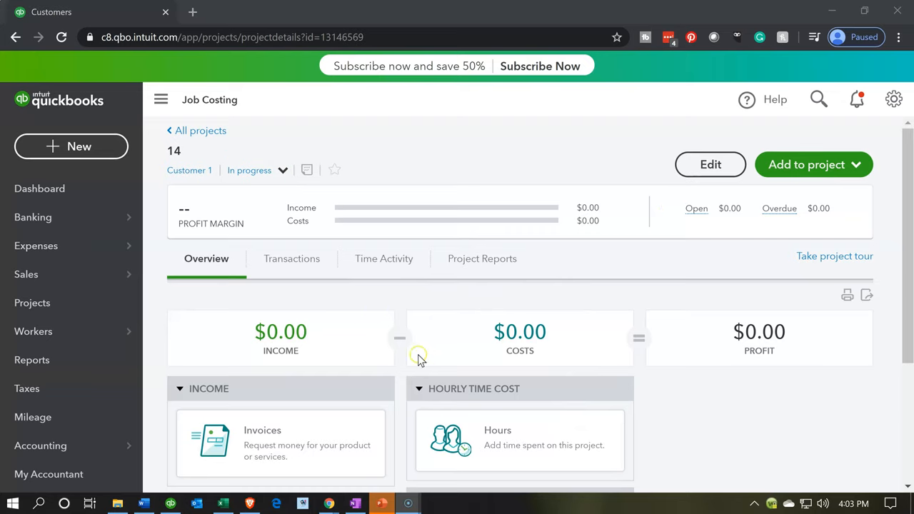
mouse_move(219, 146)
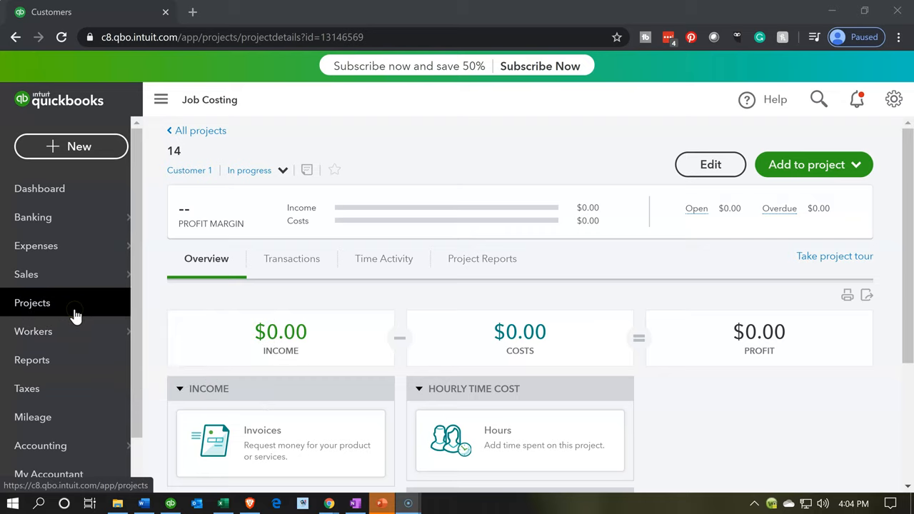
mouse_move(162, 209)
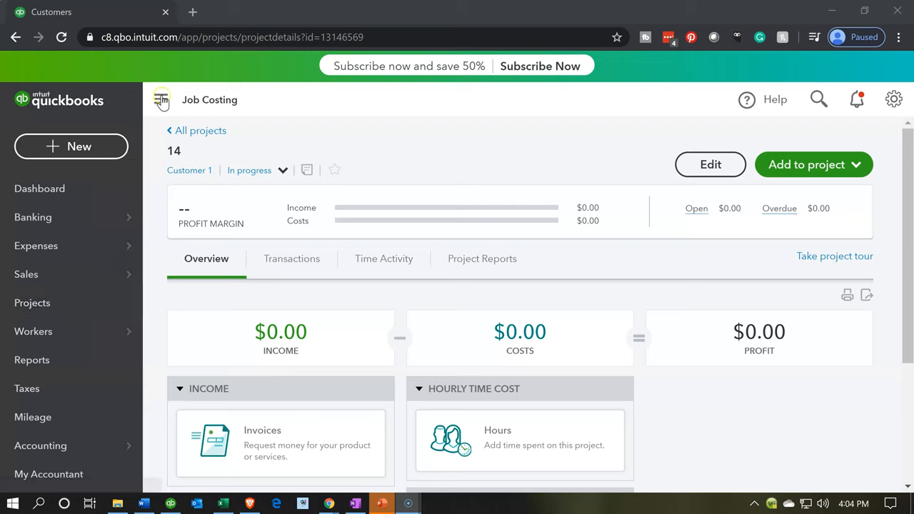
mouse_move(161, 99)
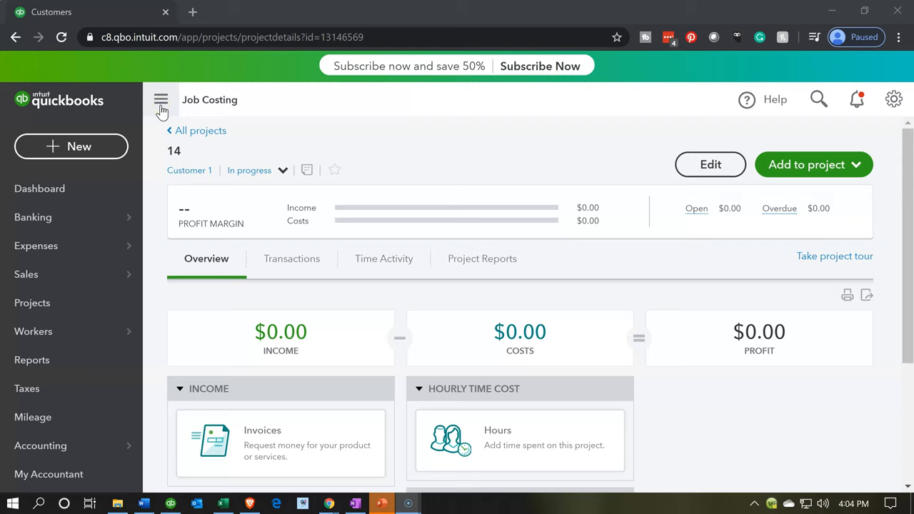
Collapse the left navigation and go to All projects, where project 14 appears
click(160, 100)
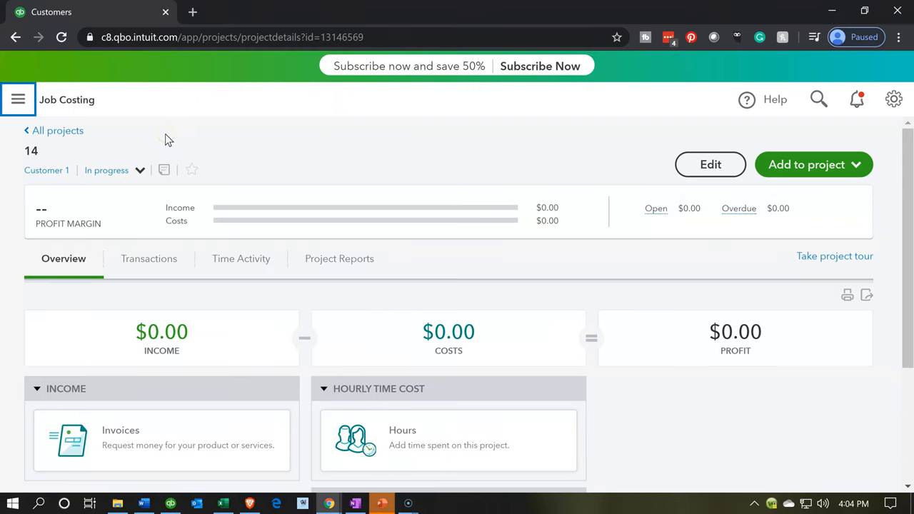
mouse_move(57, 130)
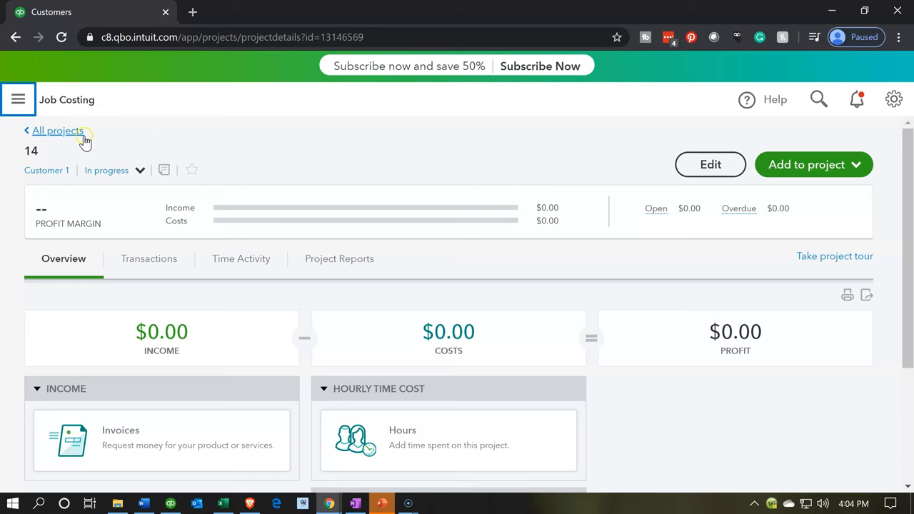
click(57, 130)
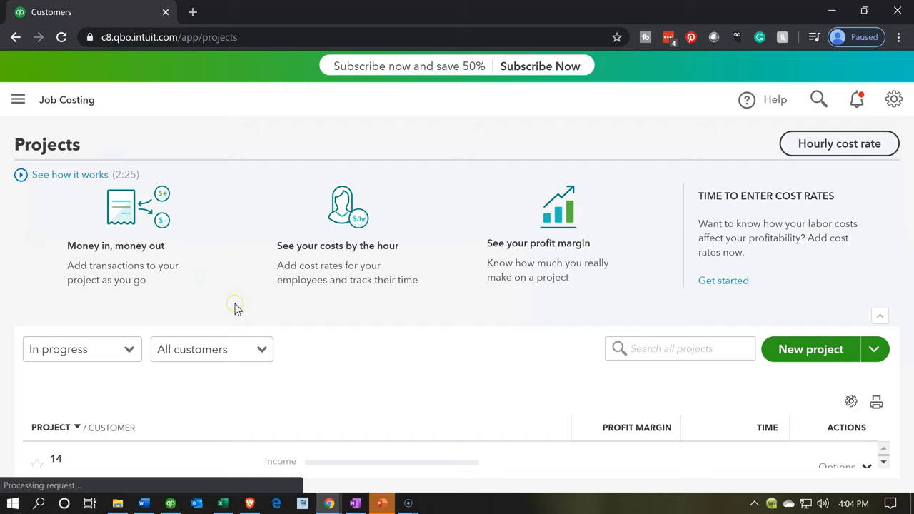
mouse_move(283, 390)
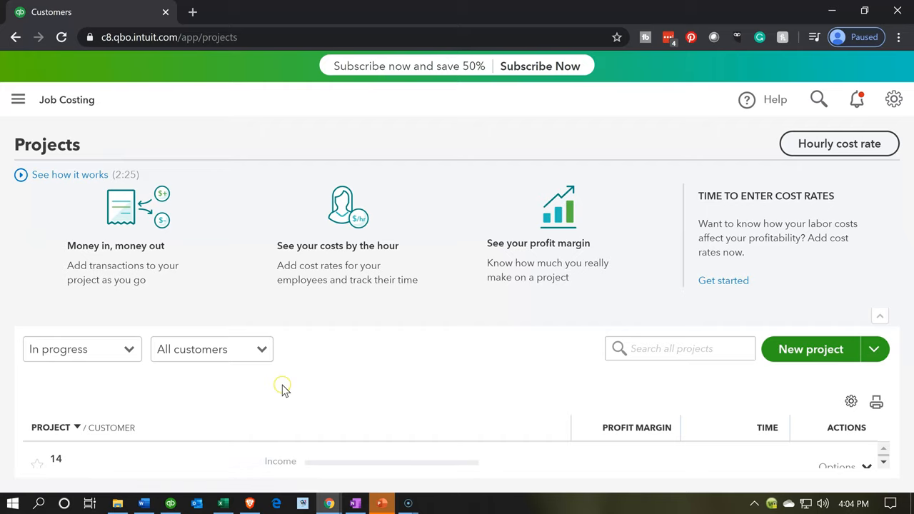
mouse_move(770, 374)
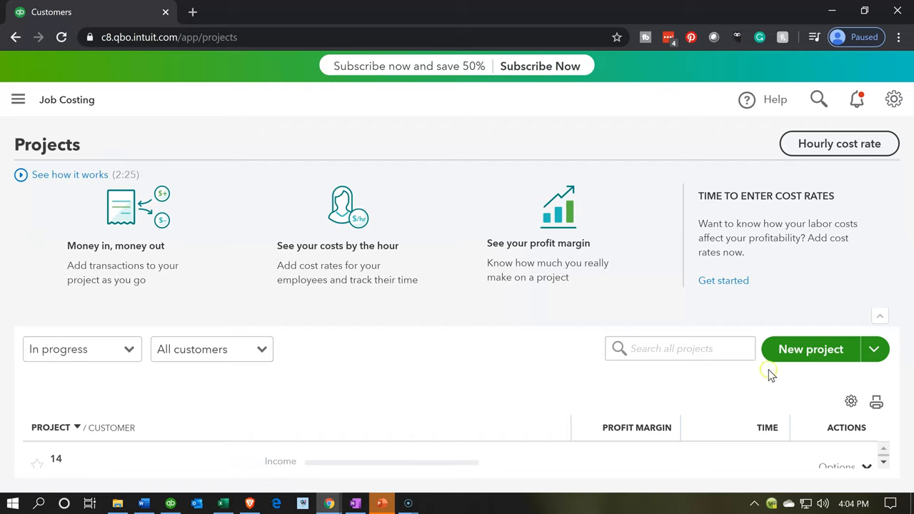
mouse_move(775, 367)
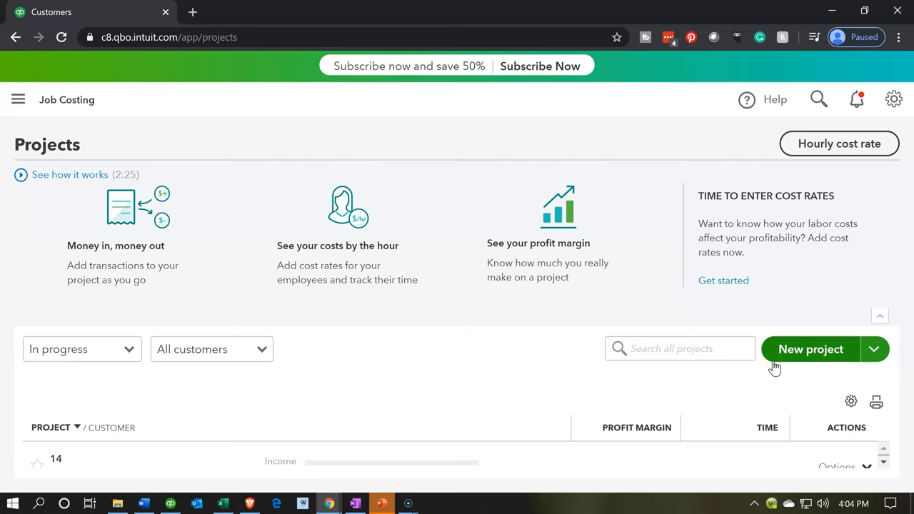
Add a new project named 15, assign Customer 1, and save it
click(810, 349)
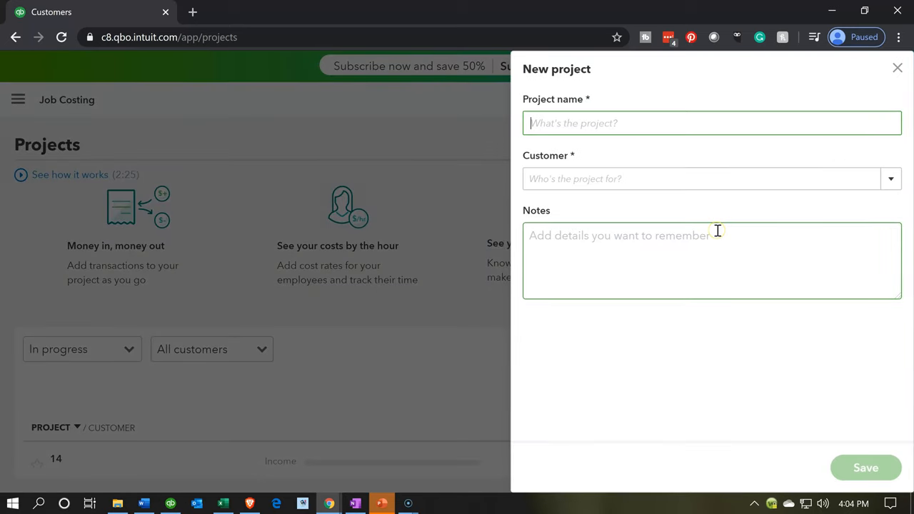
text(15)
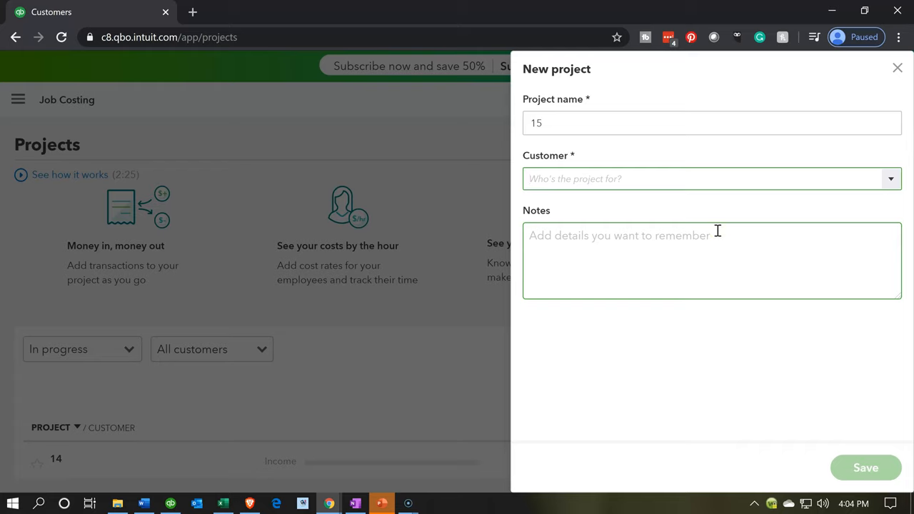
click(707, 178)
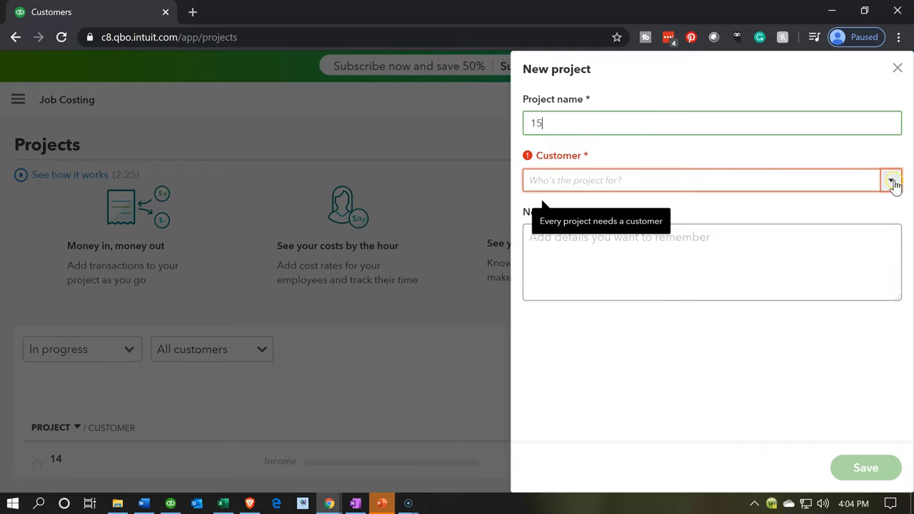
click(891, 180)
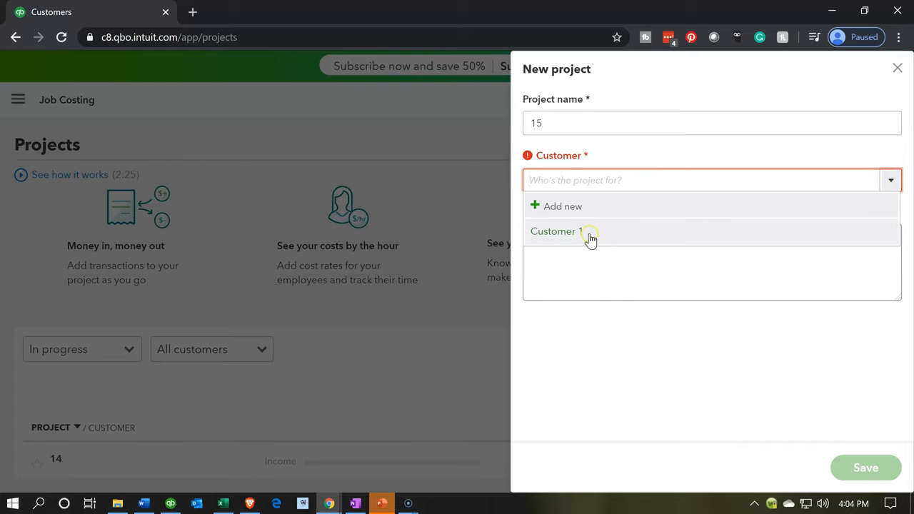
click(555, 231)
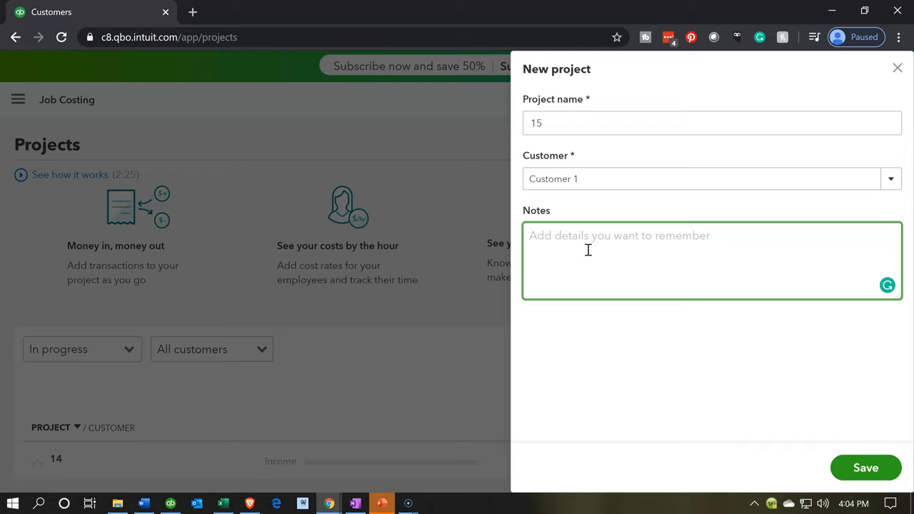
click(588, 250)
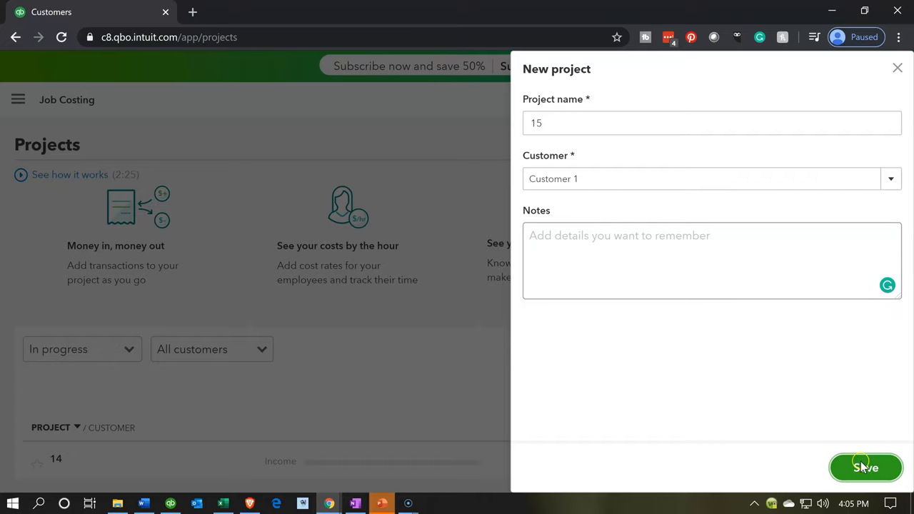
click(865, 468)
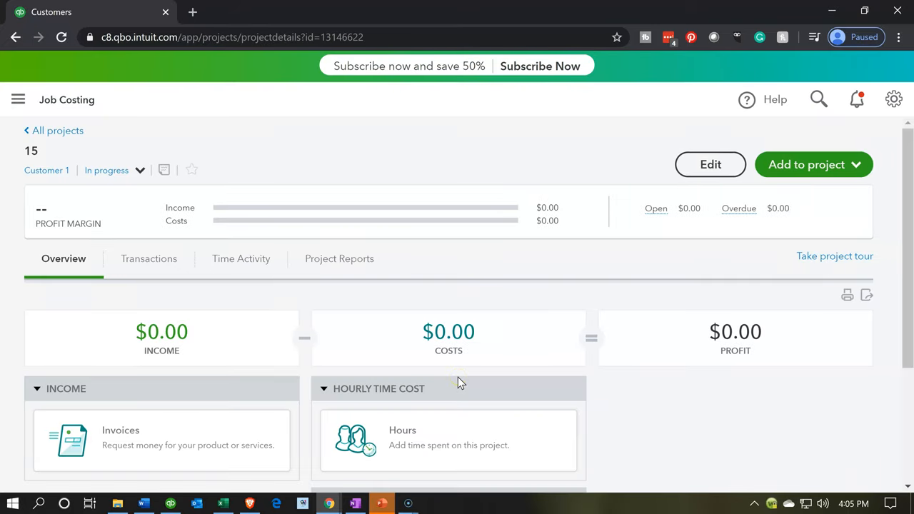
Scroll project 15's page, then go back to the All projects list
scroll(down, 3)
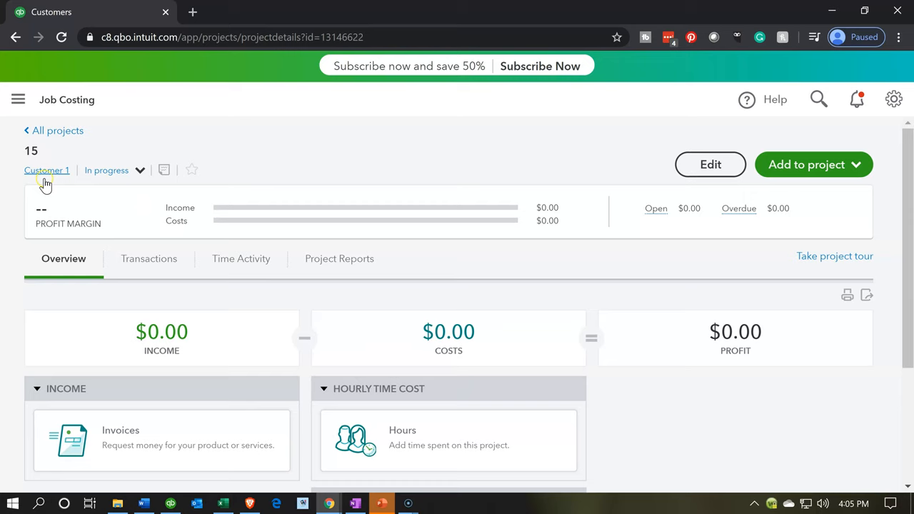
click(114, 170)
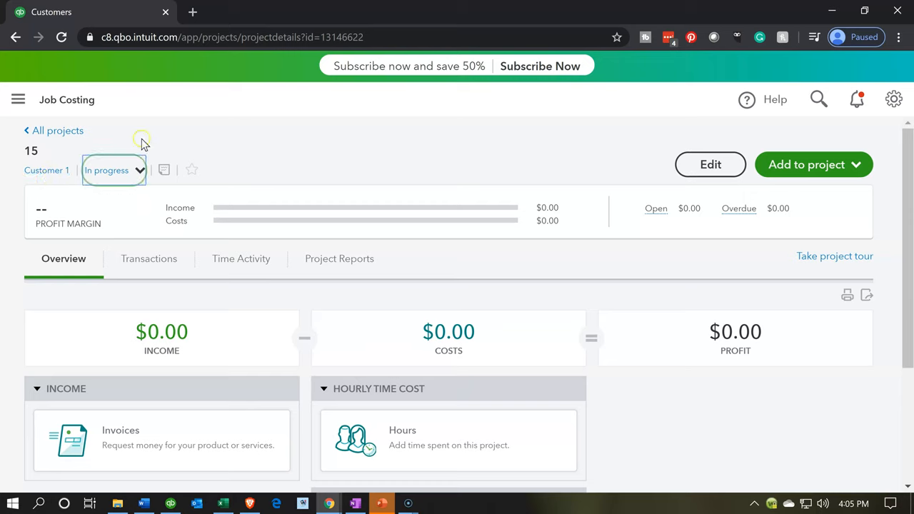
mouse_move(176, 129)
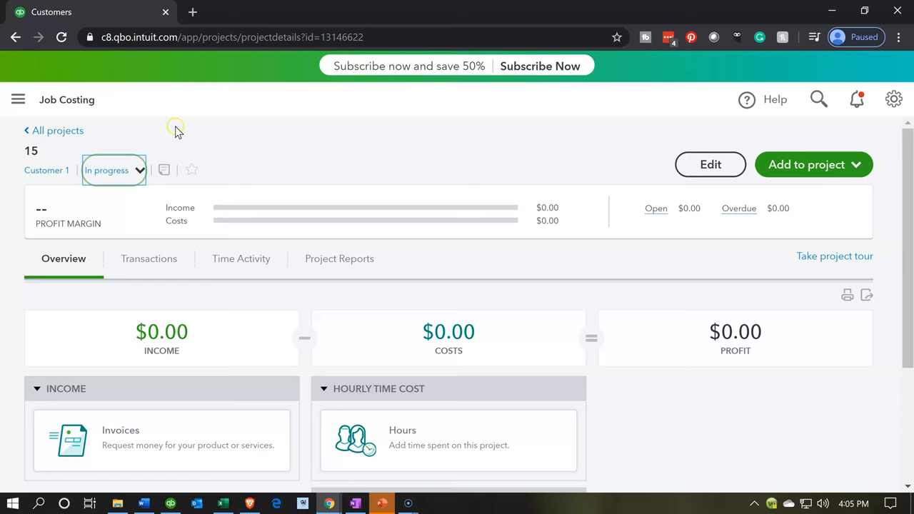
click(59, 131)
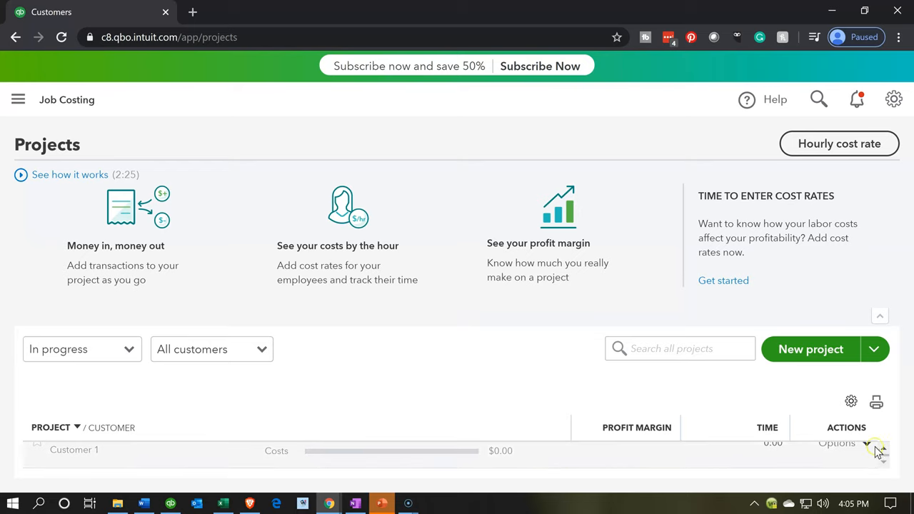
click(868, 450)
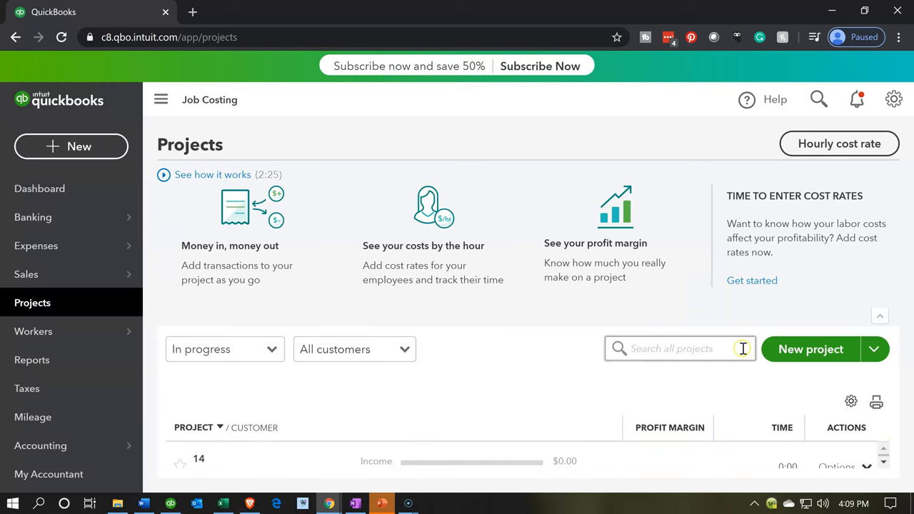
Add a new project named 16, assign Customer 1, and save it
click(810, 349)
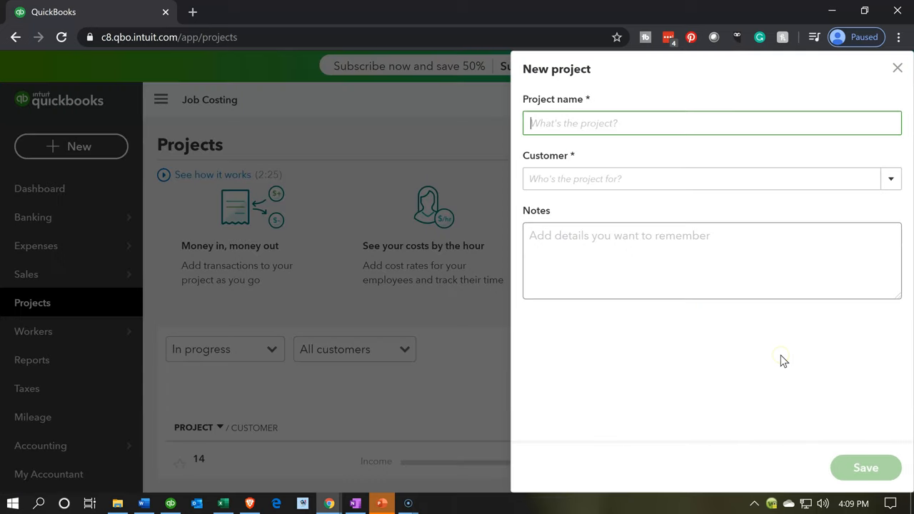
mouse_move(697, 213)
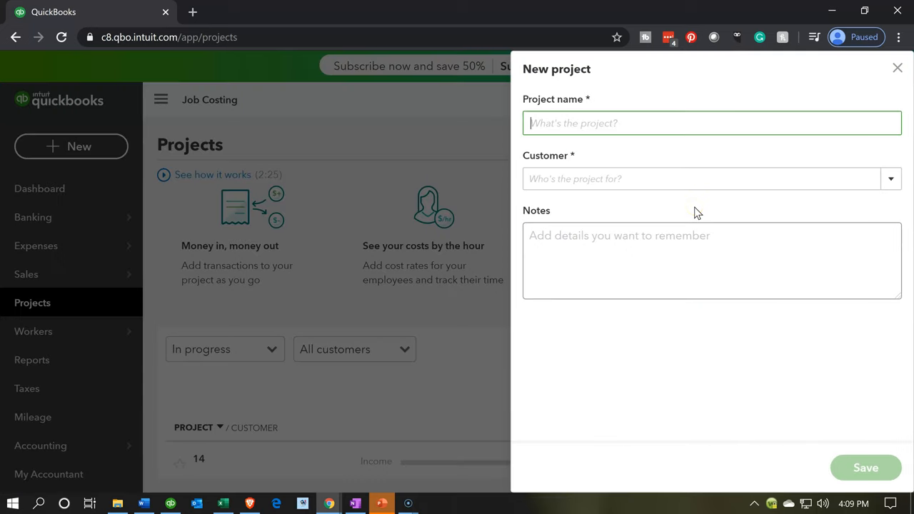
text(16)
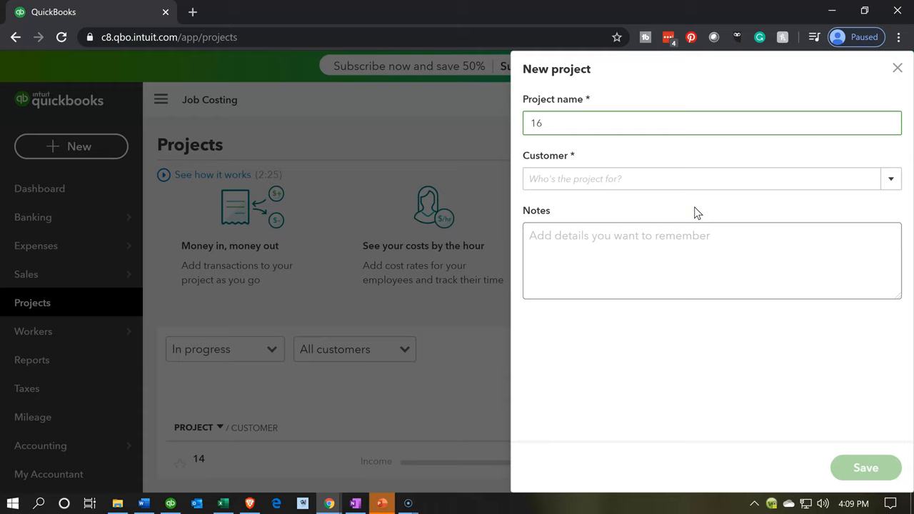
click(890, 179)
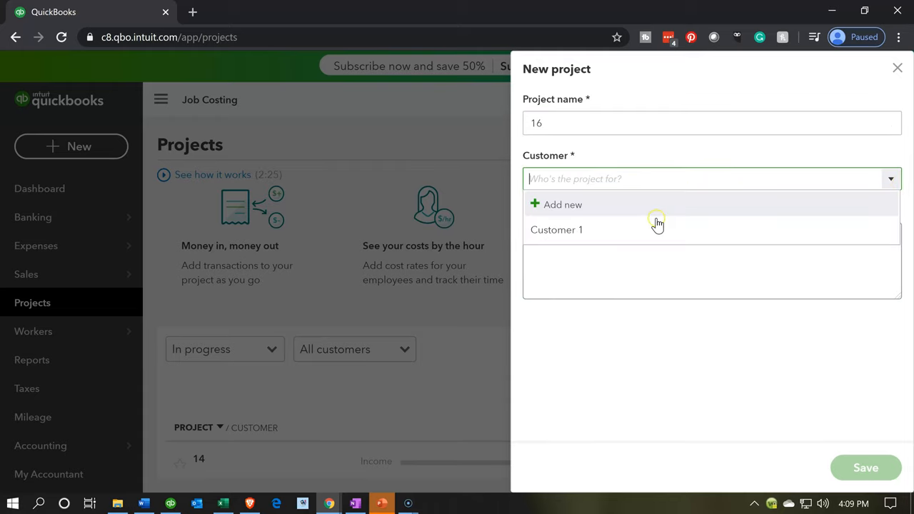
click(556, 230)
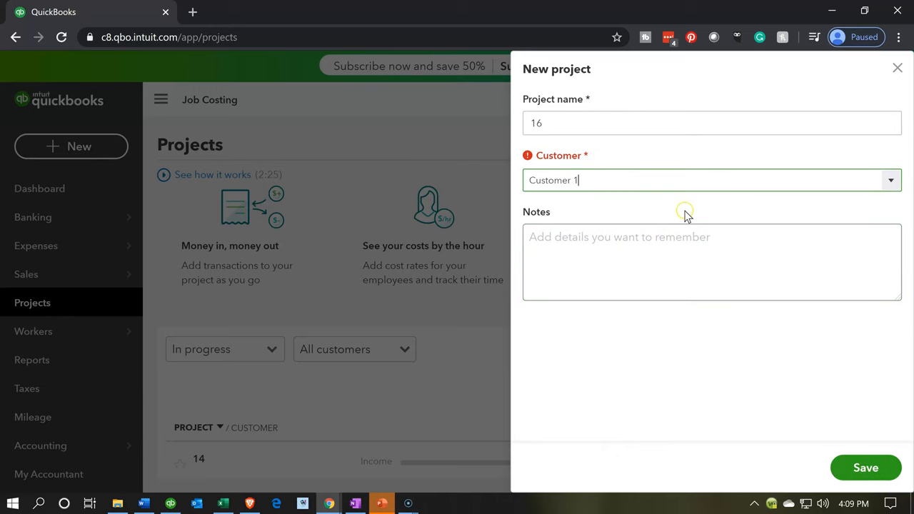
click(865, 468)
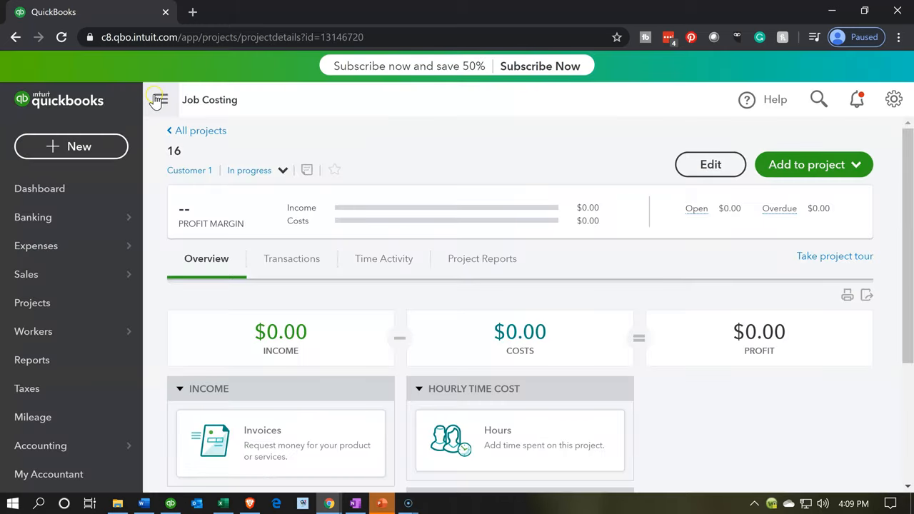
Go back to All projects, then reopen the sidebar and go to the Dashboard
click(159, 99)
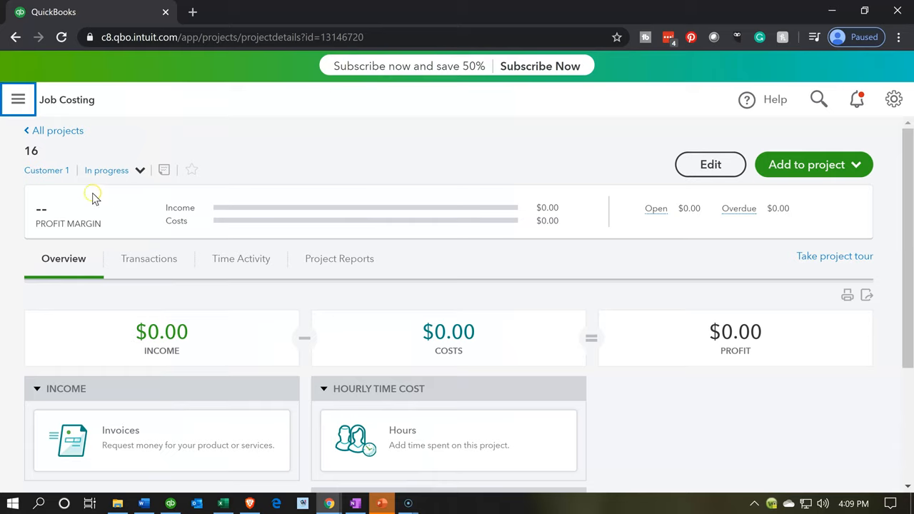
mouse_move(51, 154)
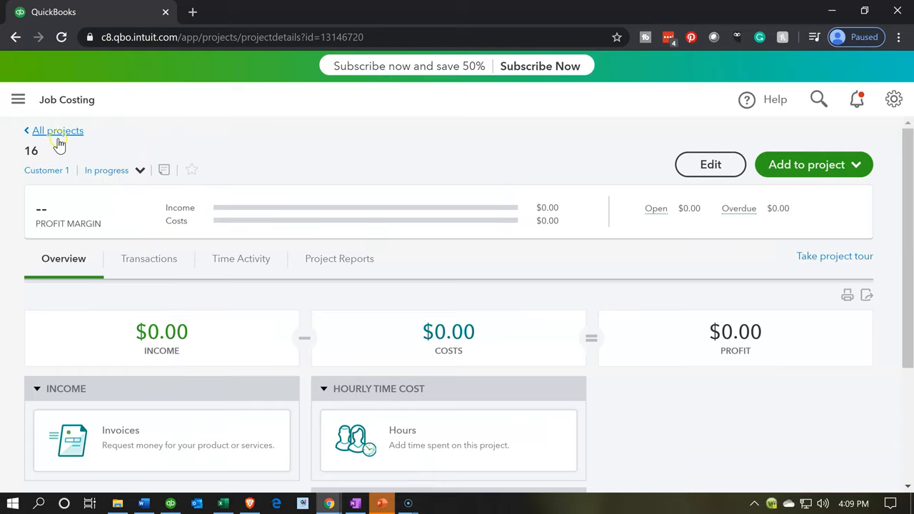
click(57, 131)
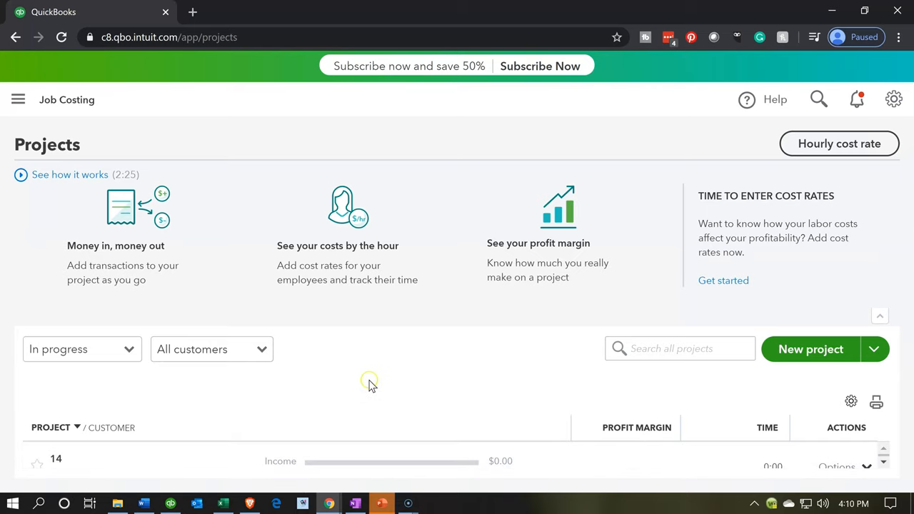
mouse_move(18, 100)
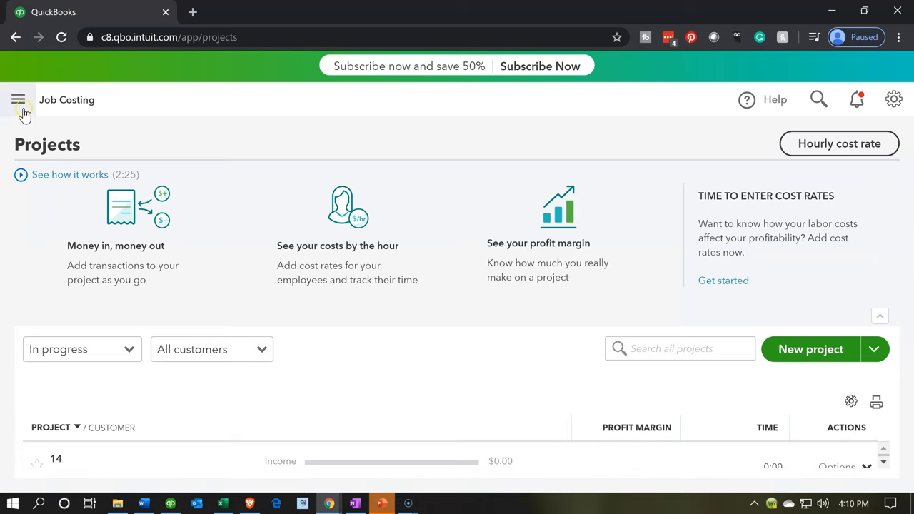
click(19, 100)
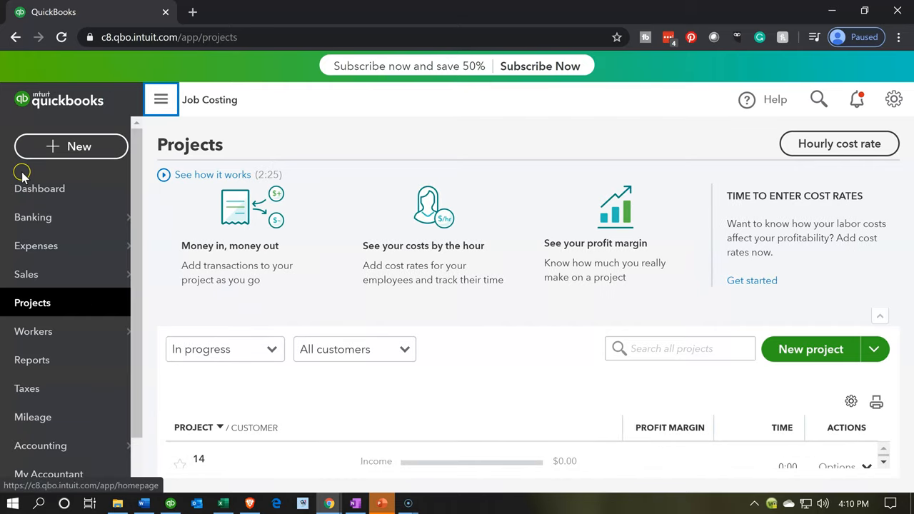
click(39, 188)
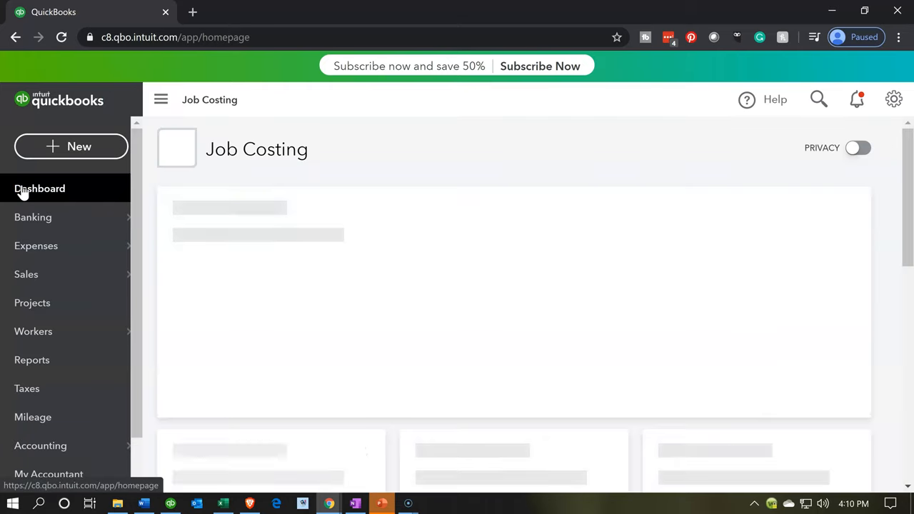